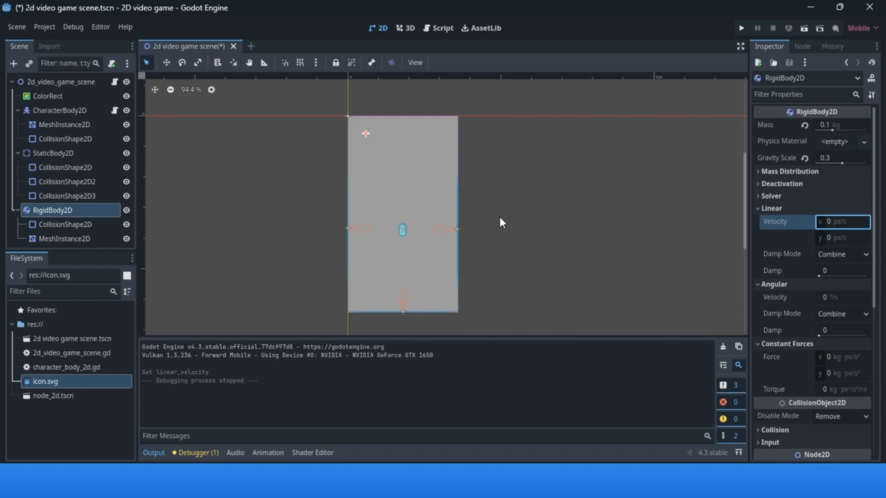
Select the StaticBody2D floor node to show its physics and transform properties.
left_click(54, 153)
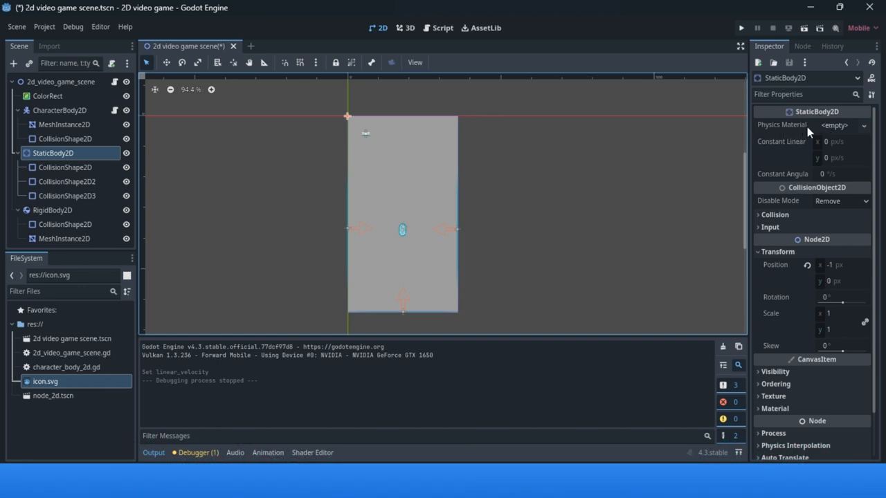
mouse_move(781, 142)
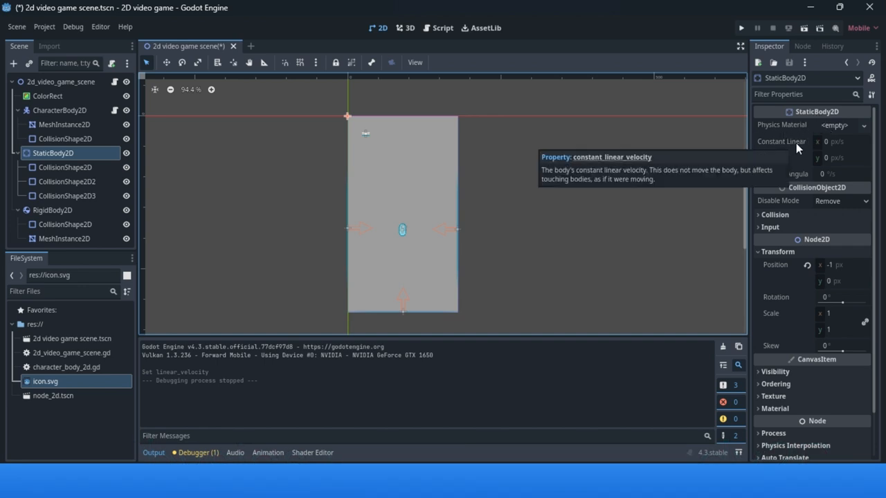
mouse_move(780, 174)
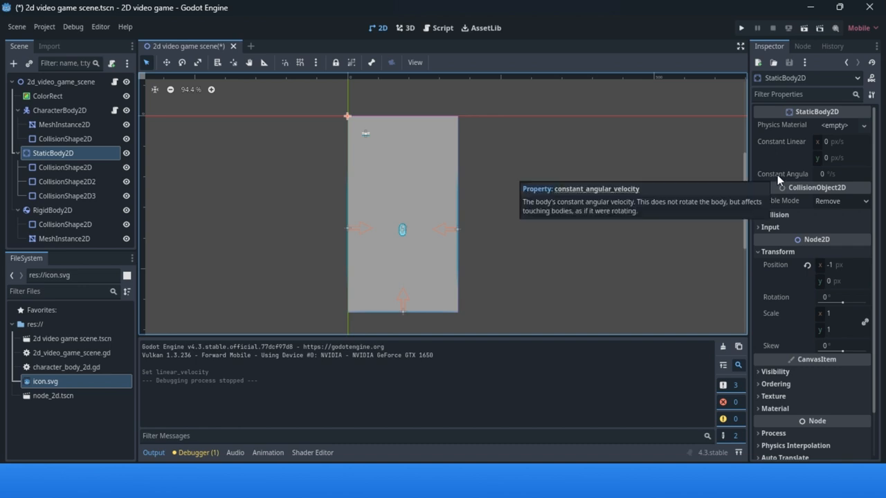
mouse_move(663, 233)
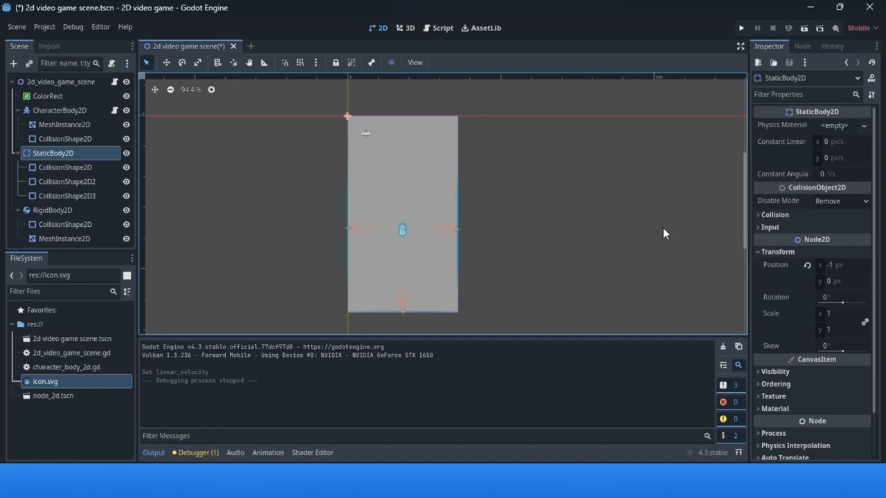
mouse_move(709, 285)
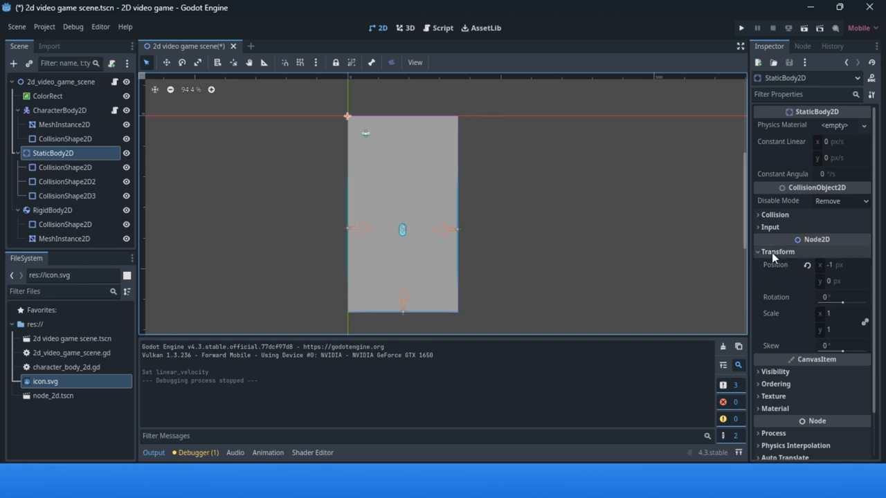
mouse_move(775, 258)
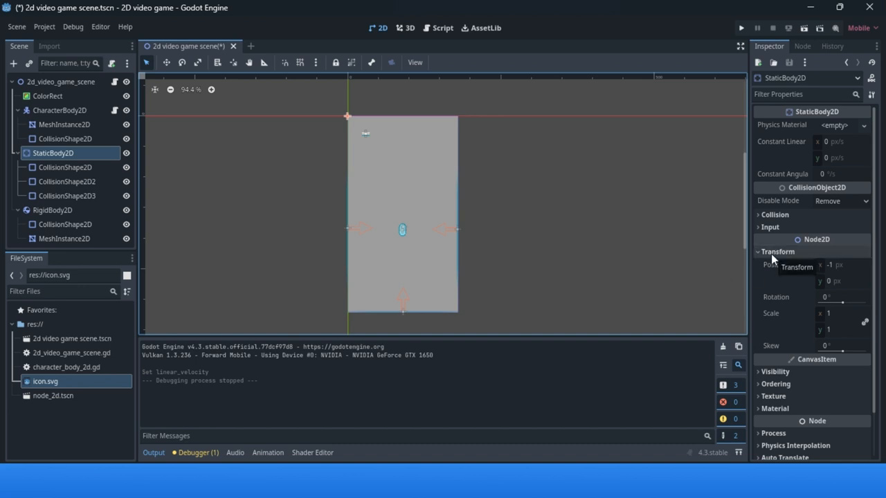
mouse_move(799, 297)
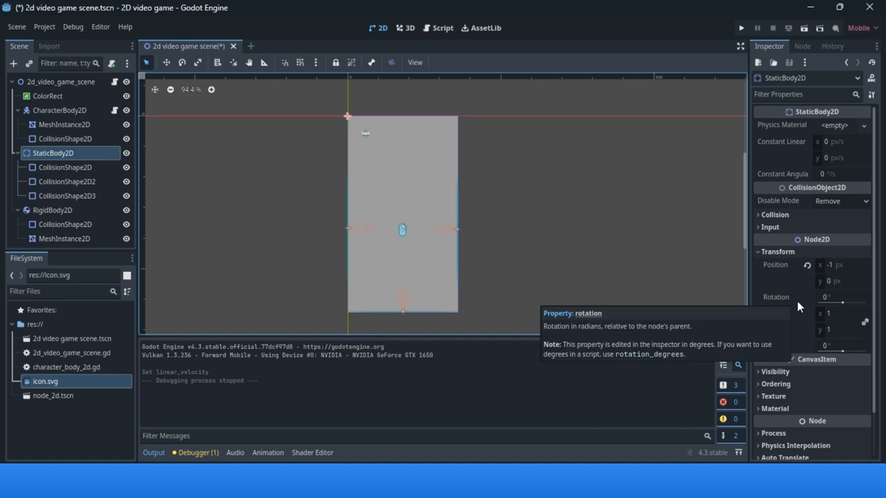
mouse_move(787, 305)
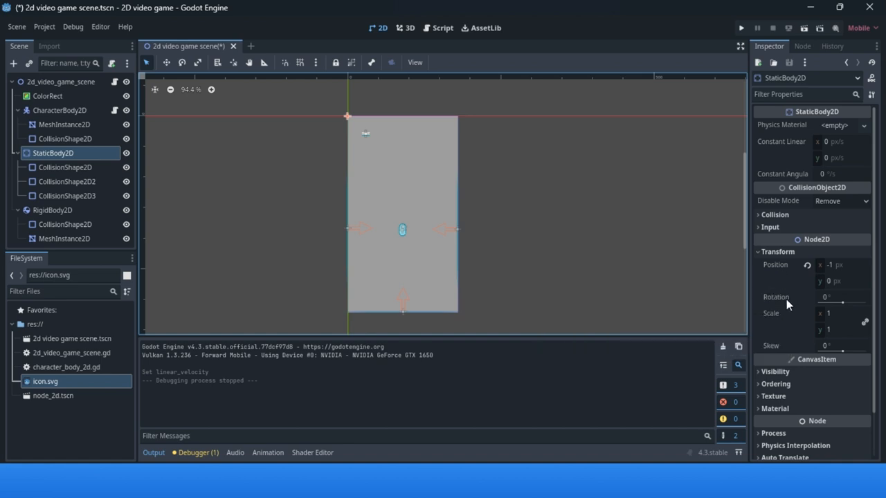
mouse_move(791, 296)
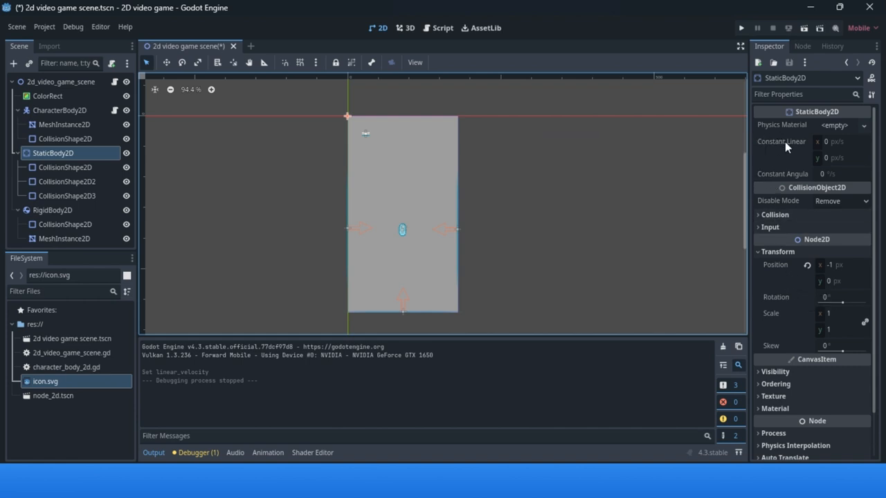
mouse_move(781, 141)
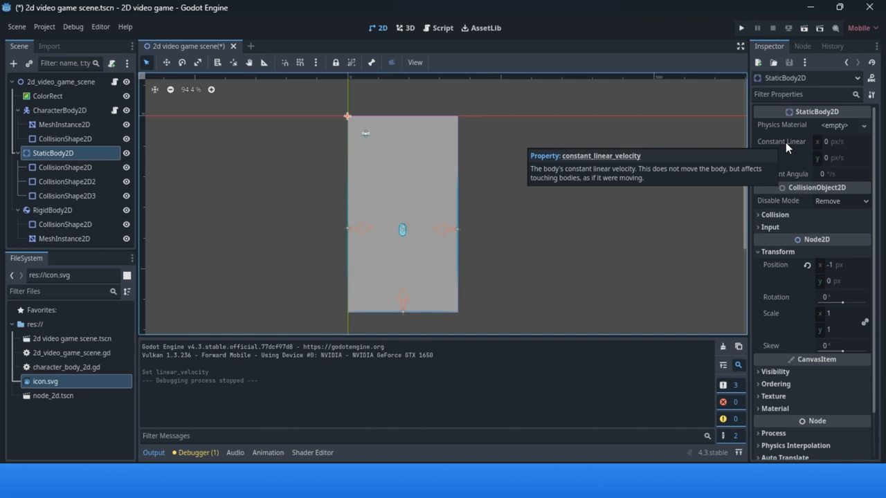
mouse_move(799, 180)
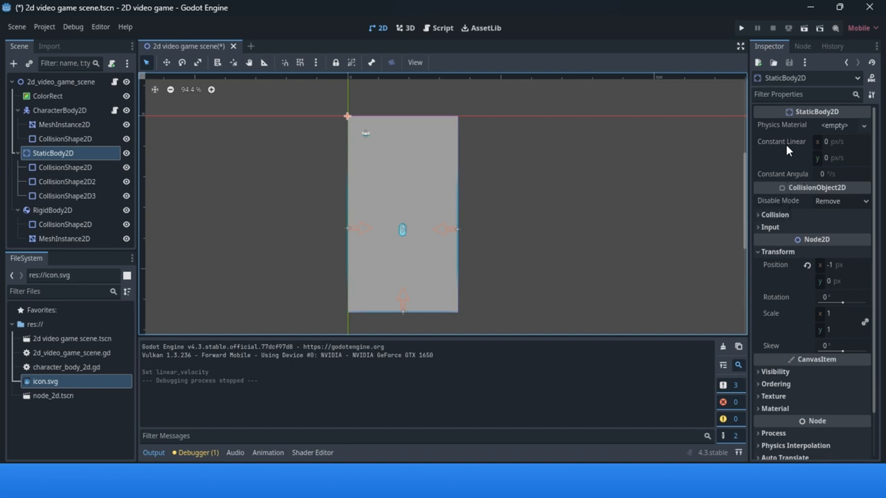
mouse_move(781, 142)
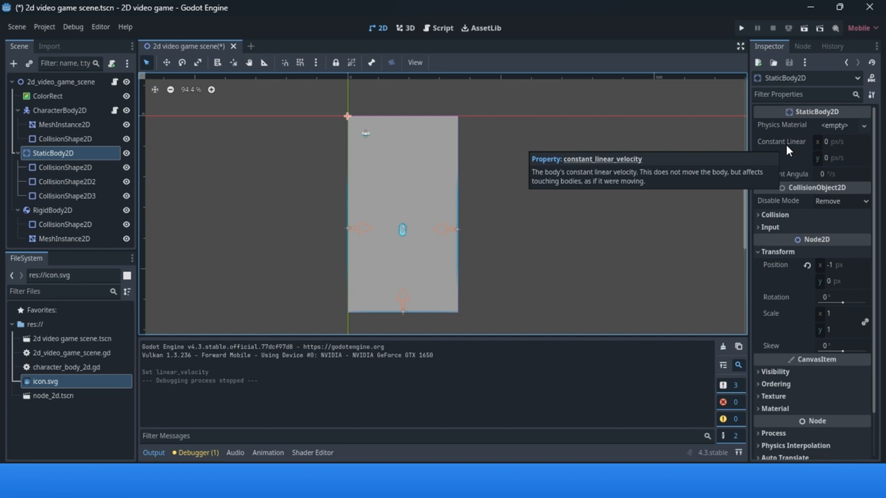
mouse_move(824, 168)
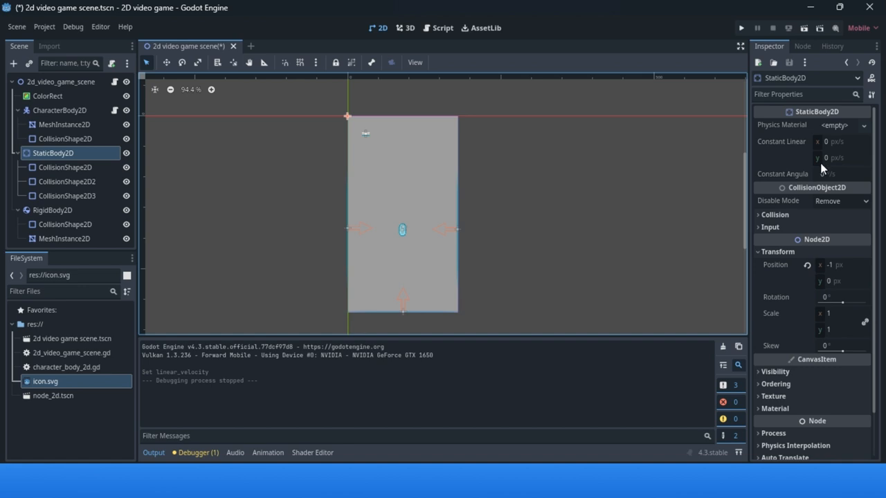
mouse_move(775, 145)
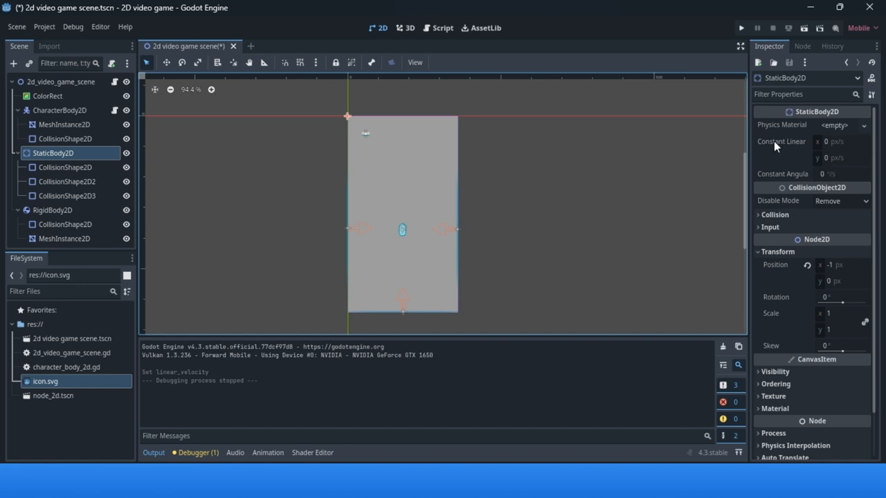
mouse_move(780, 141)
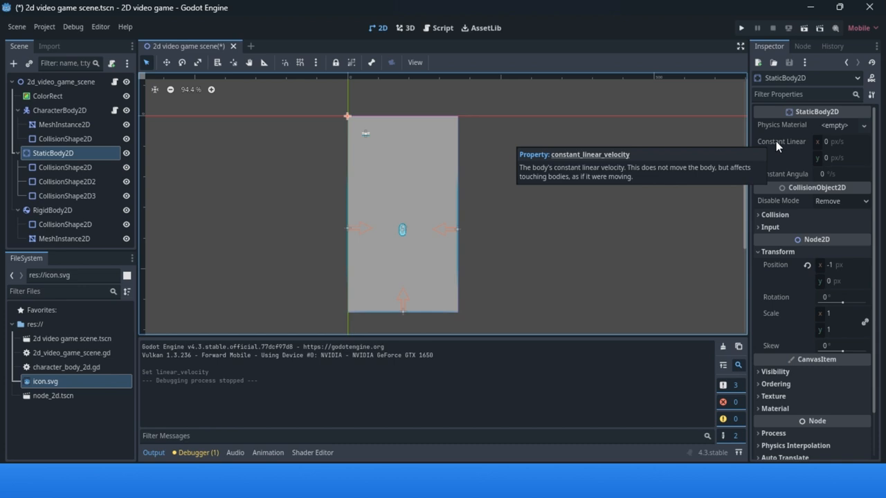
mouse_move(584, 264)
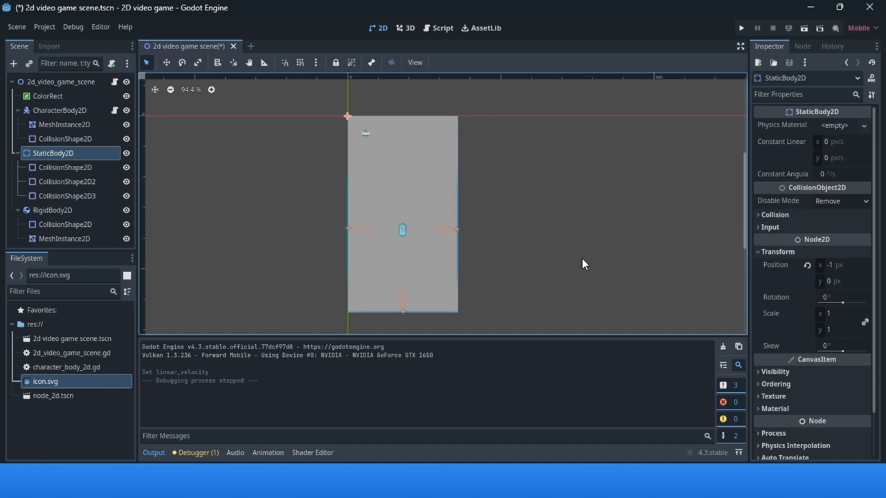
mouse_move(78, 164)
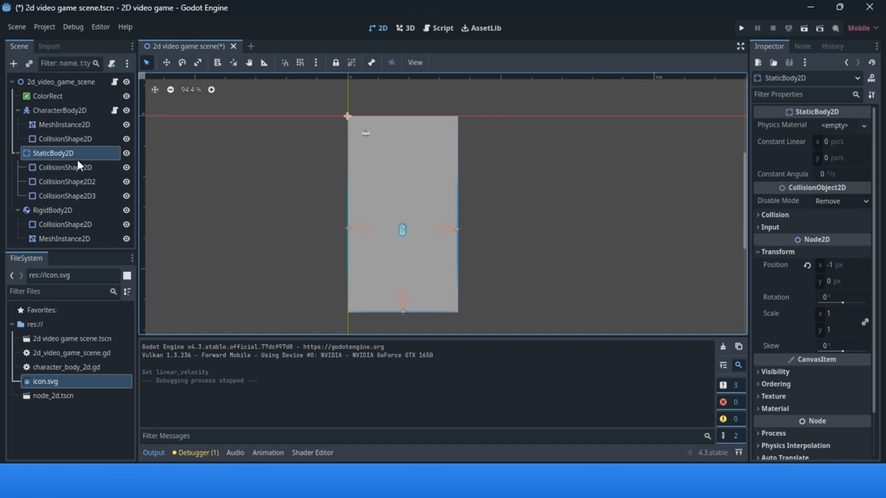
mouse_move(82, 175)
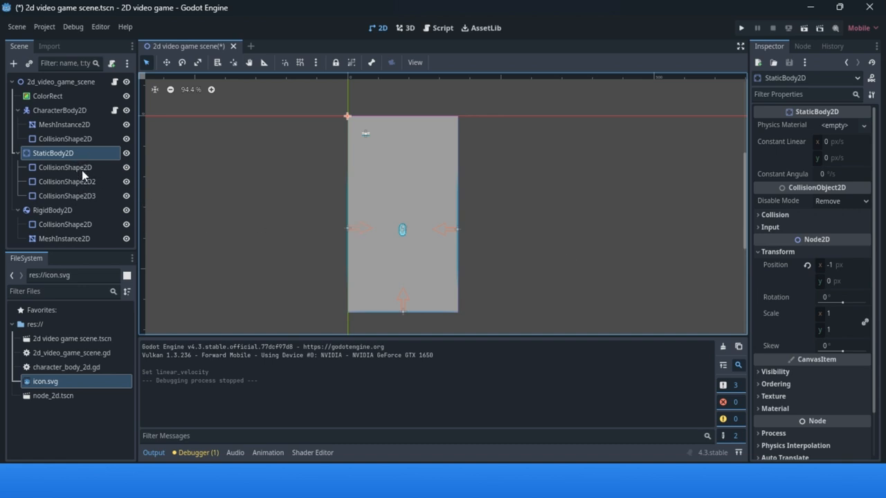
mouse_move(118, 167)
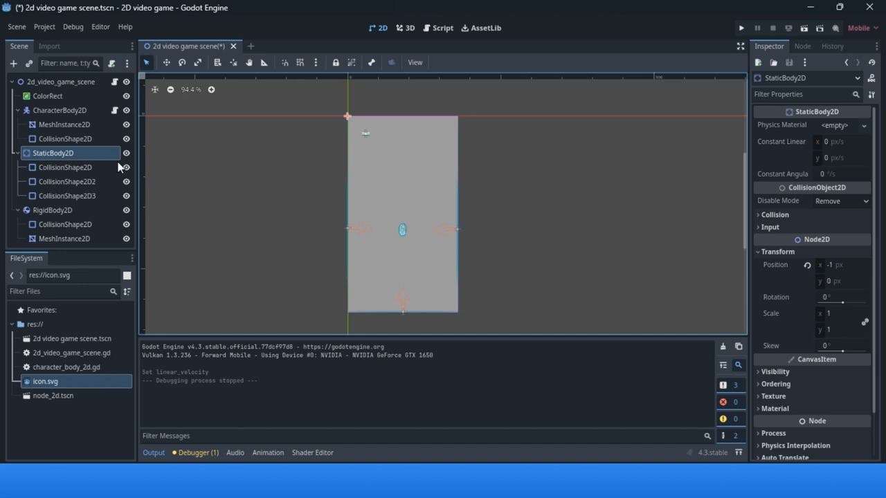
mouse_move(366, 214)
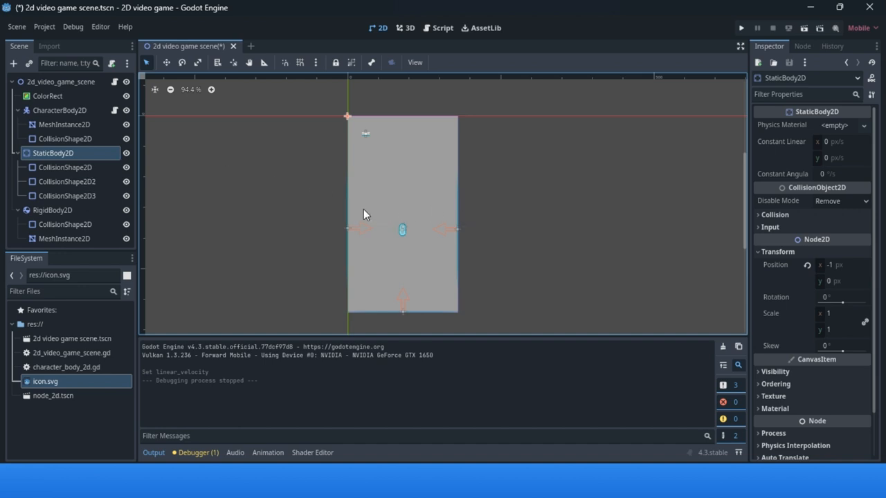
mouse_move(408, 308)
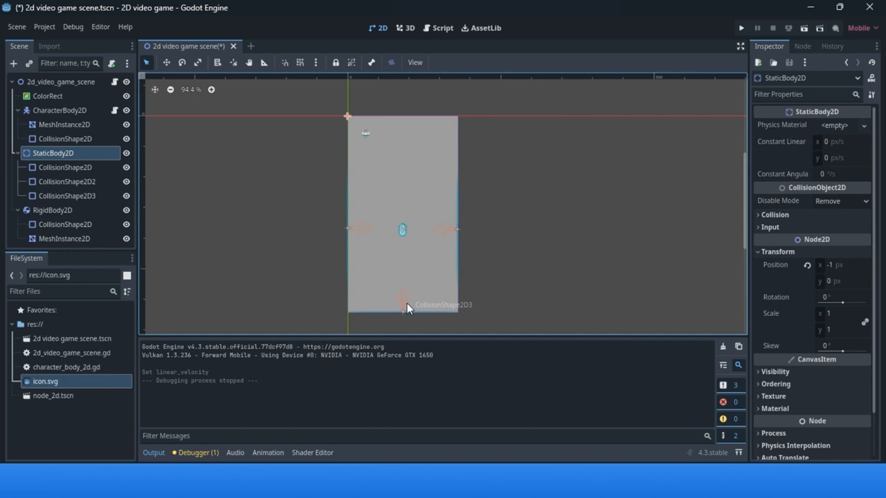
mouse_move(793, 146)
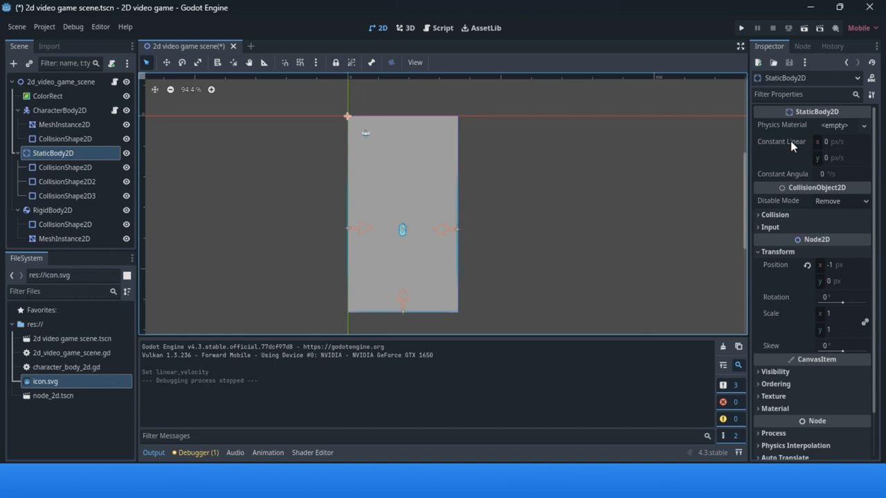
mouse_move(795, 154)
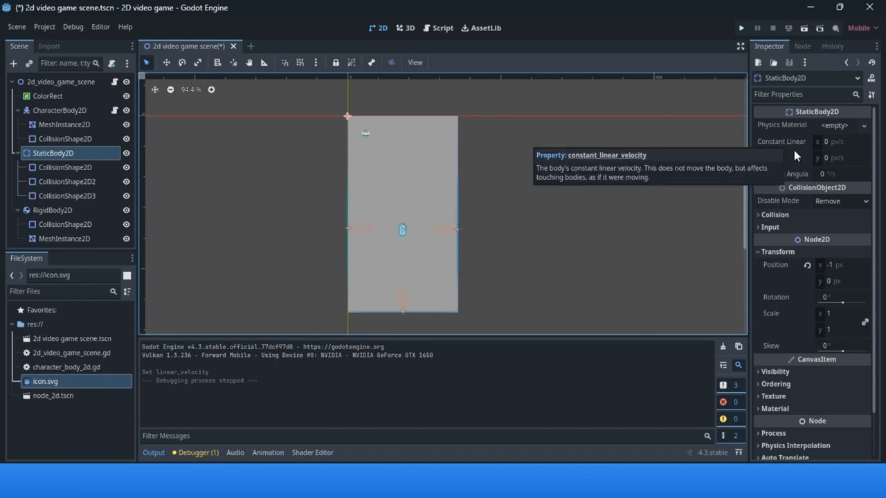
mouse_move(786, 145)
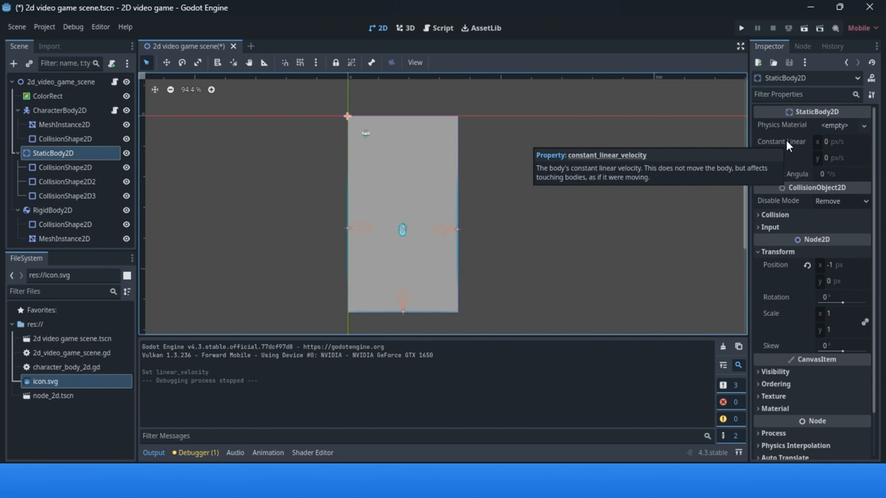
mouse_move(837, 164)
type("5")
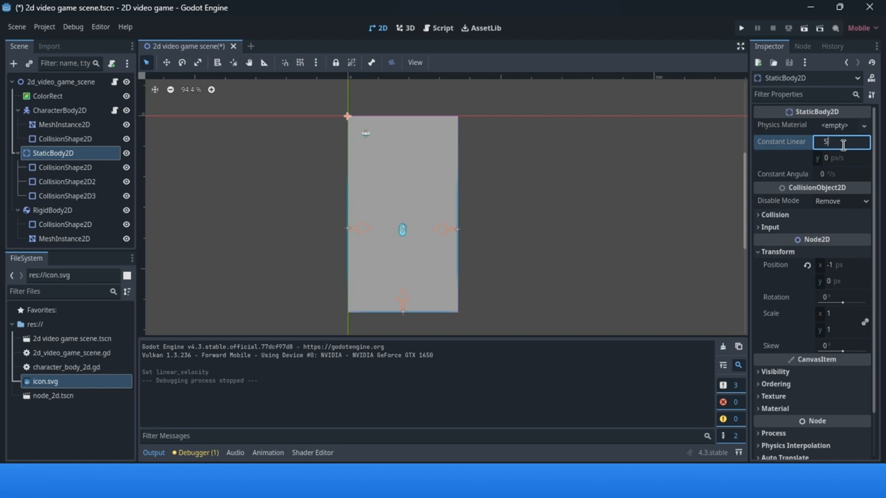
Set the StaticBody2D's Constant Linear Velocity X to 50 px/s and run the scene.
type("0")
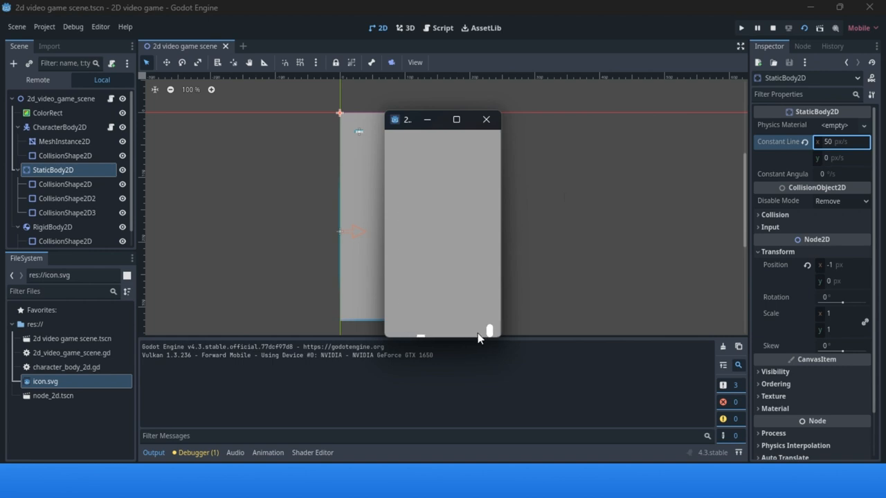
Close the running test game window to stop debugging.
scroll("up", 3)
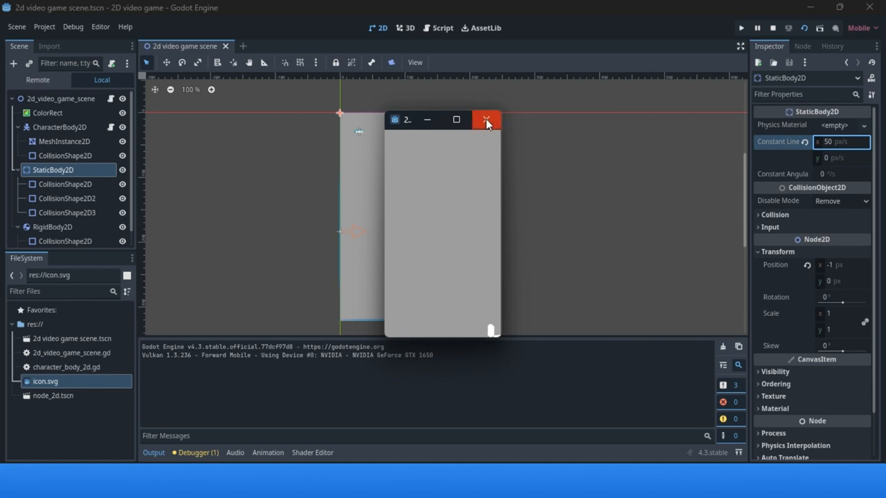
left_click(487, 120)
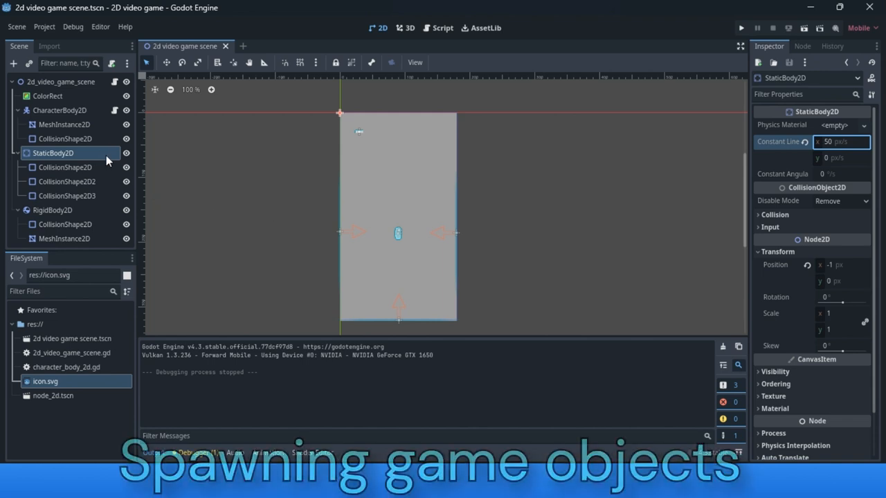
Duplicate RigidBody2D twice into RigidBody2D2 and RigidBody2D3, then reselect the original.
left_click(52, 210)
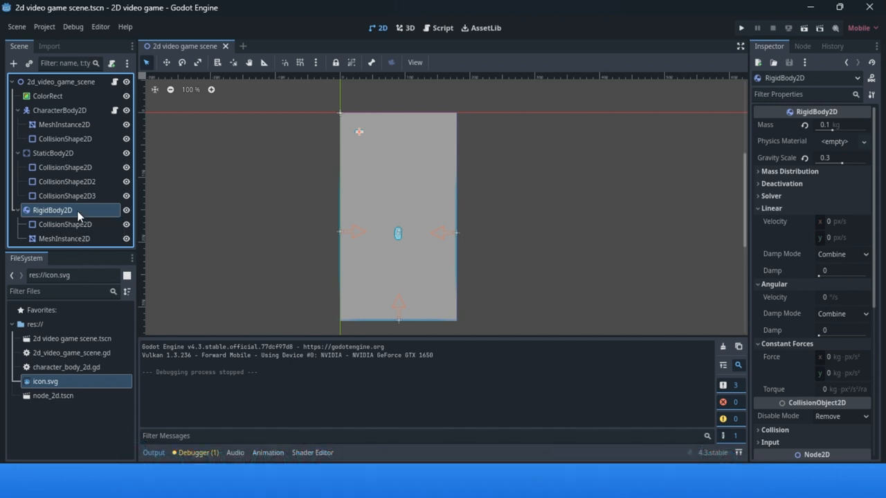
right_click(52, 210)
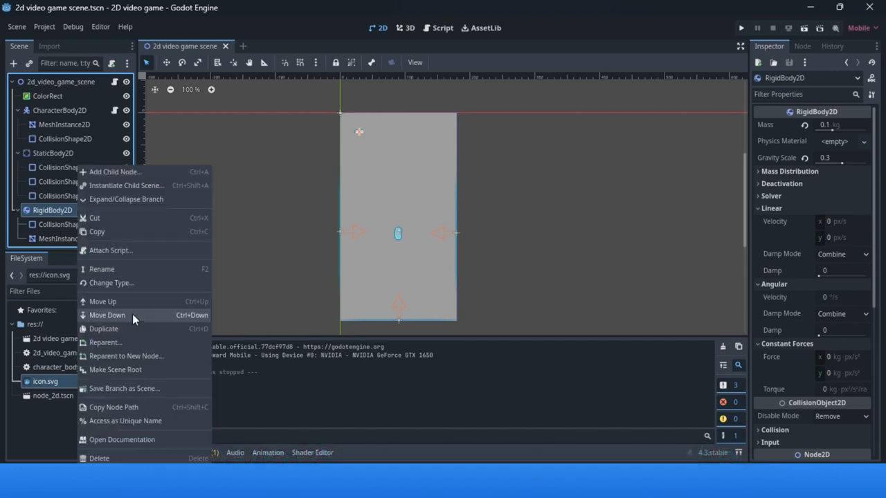
left_click(104, 329)
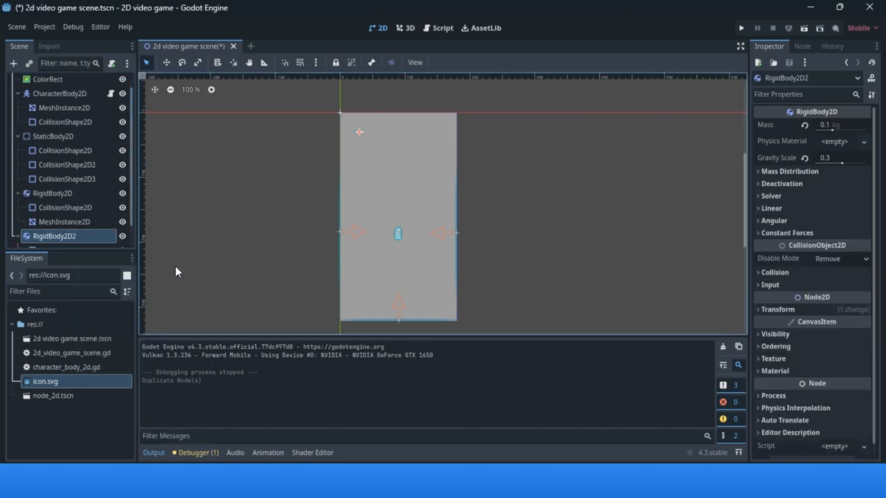
mouse_move(190, 237)
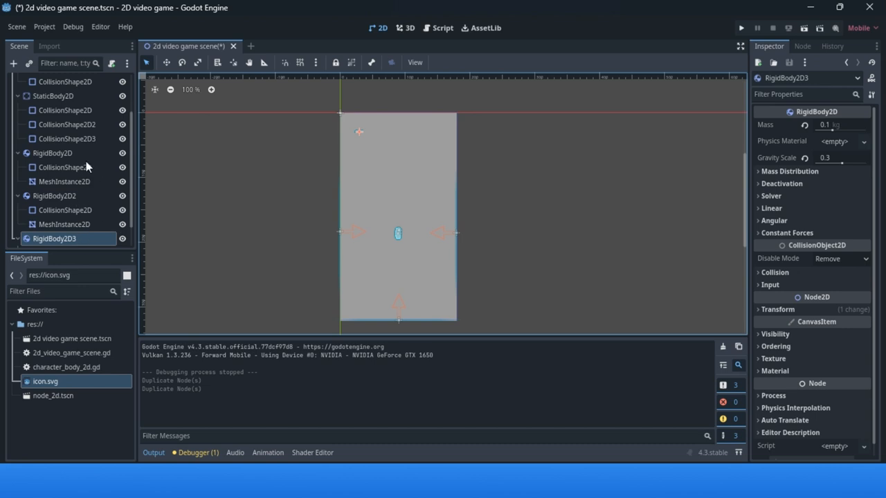
left_click(52, 153)
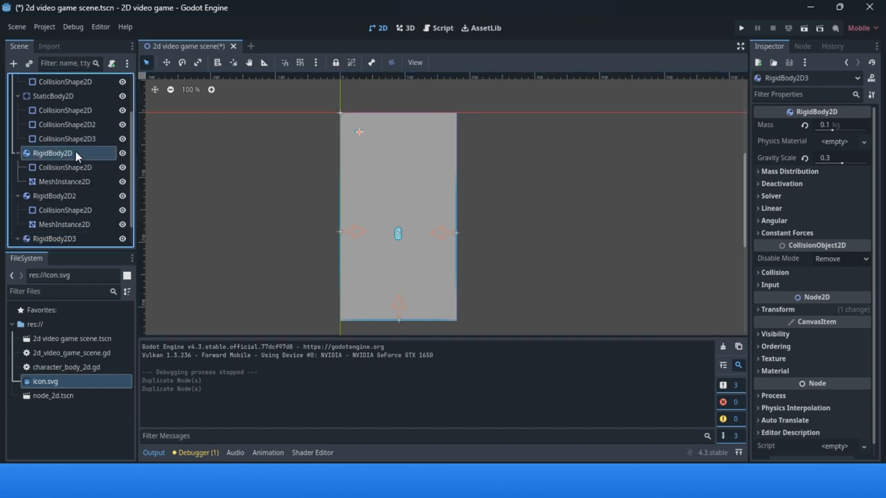
left_click(771, 209)
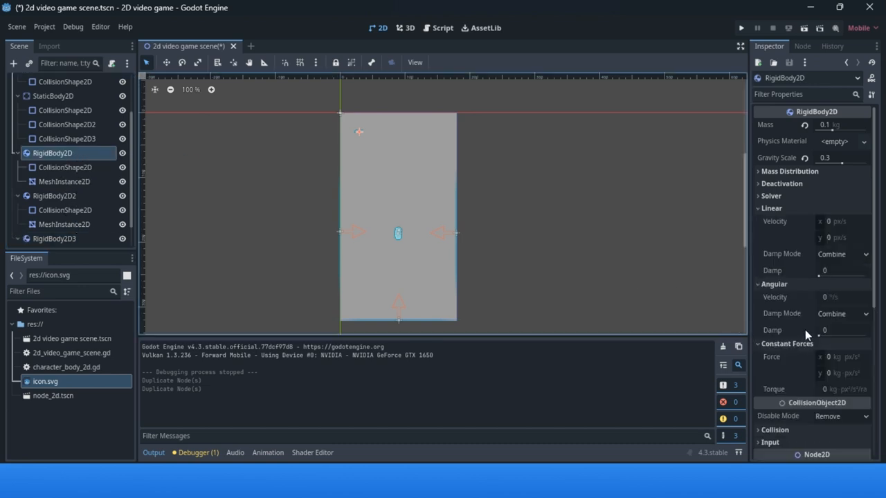
scroll("down", 3)
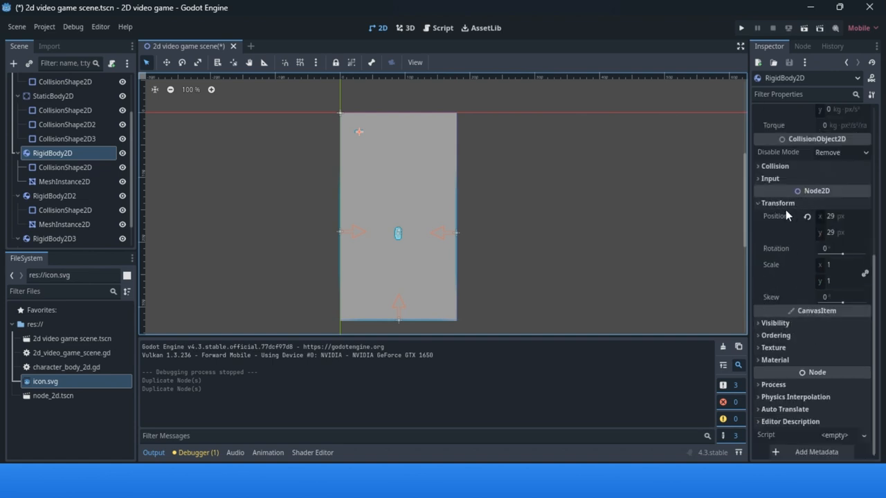
mouse_move(850, 228)
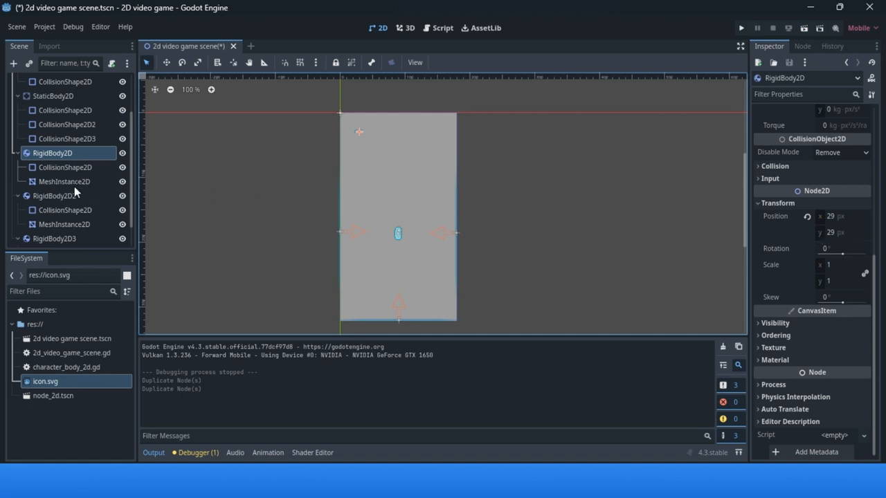
Raise RigidBody2D2 to Position y -400 and RigidBody2D3 to y -800, then save.
left_click(54, 196)
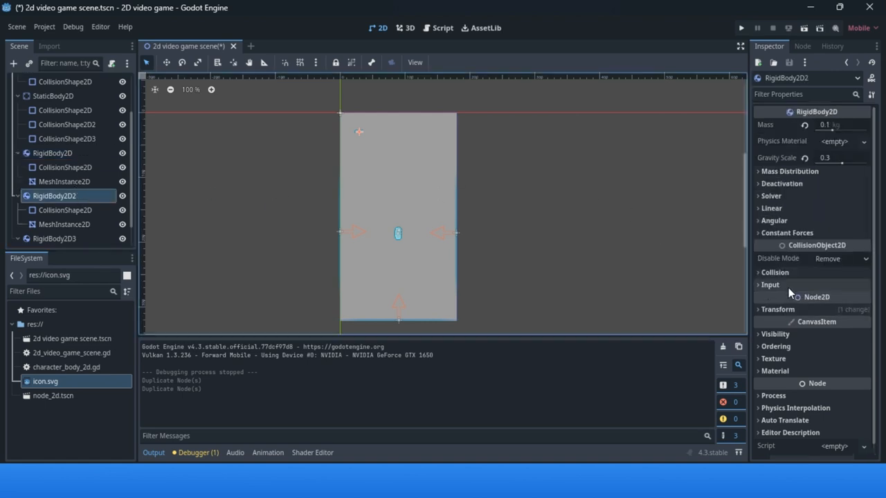
left_click(778, 309)
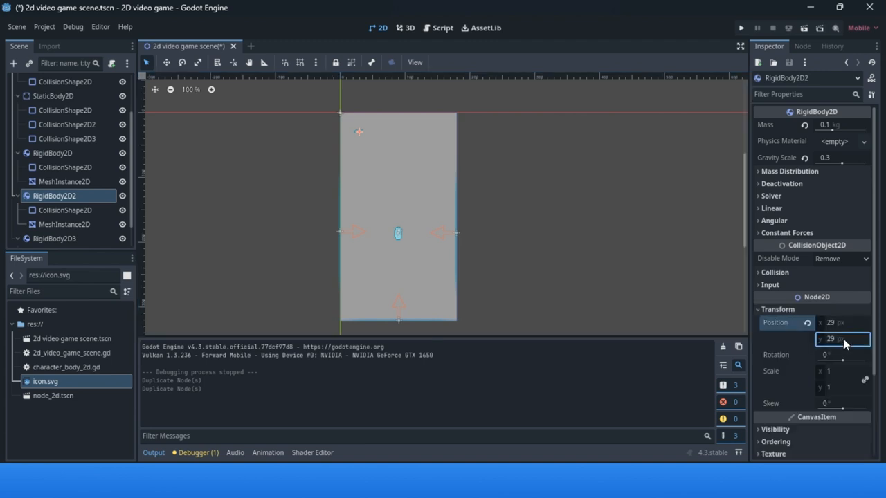
left_click(841, 339)
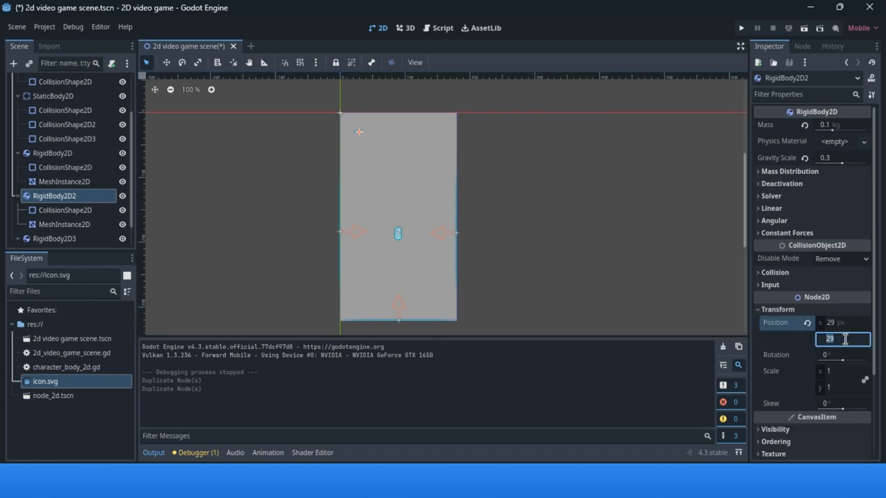
type("400")
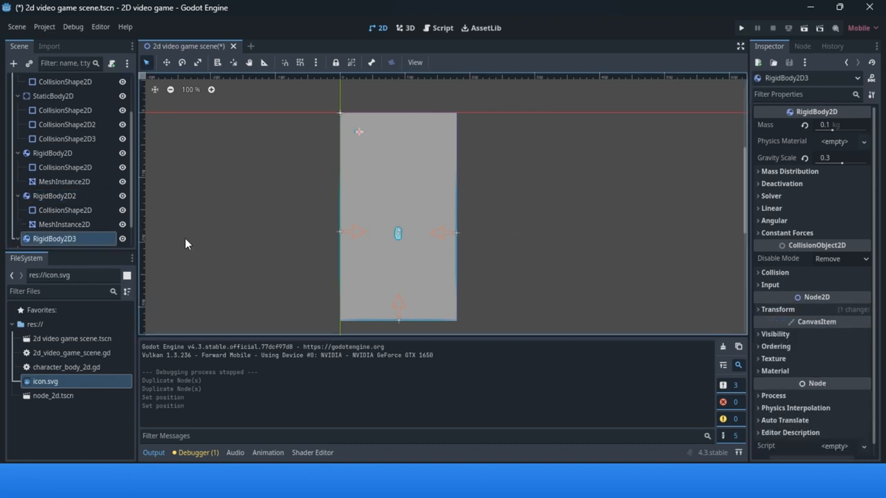
left_click(777, 310)
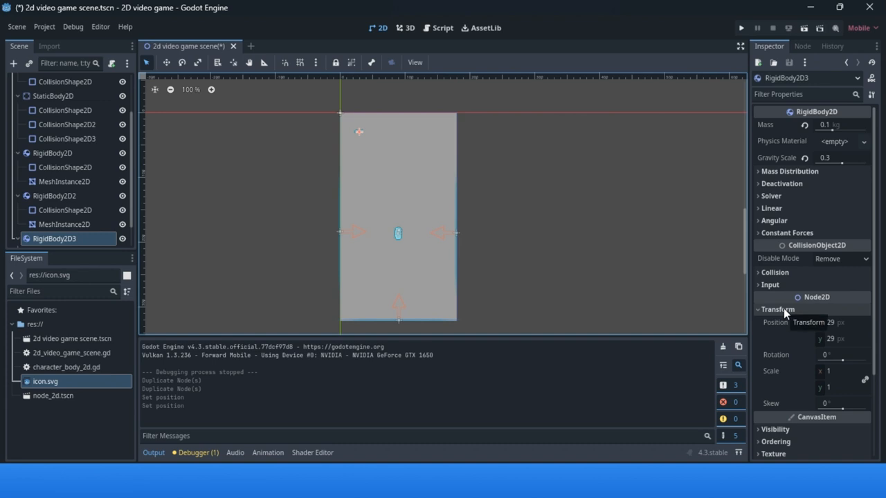
left_click(841, 339)
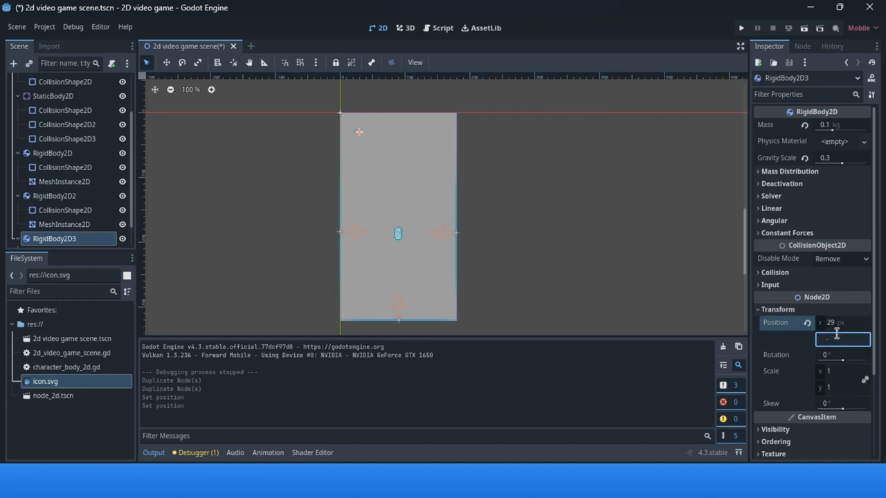
type("-800")
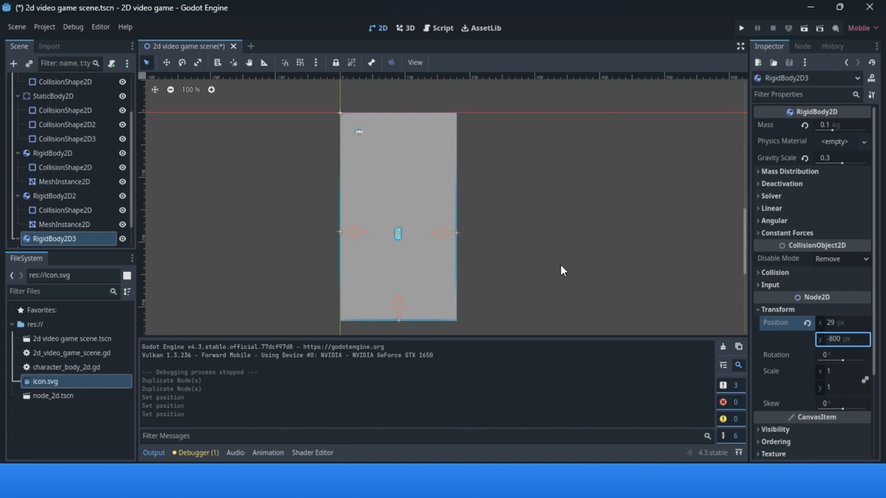
key("ctrl+s")
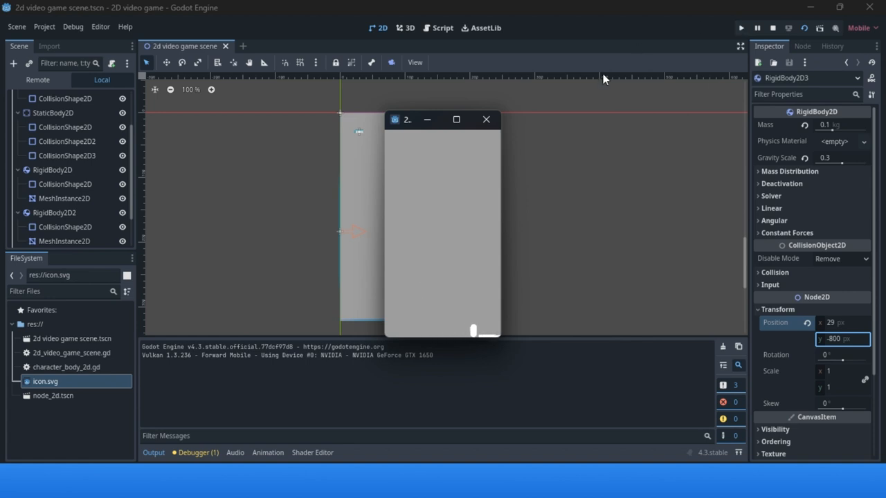
left_click(486, 119)
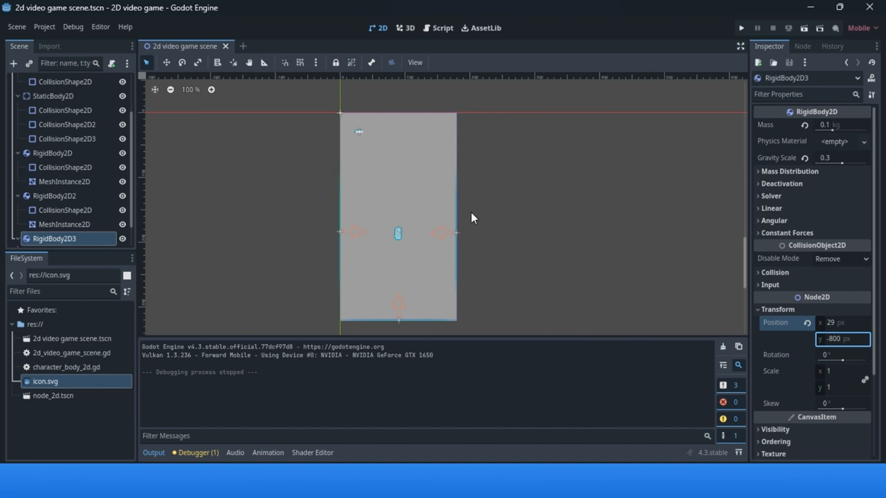
mouse_move(185, 182)
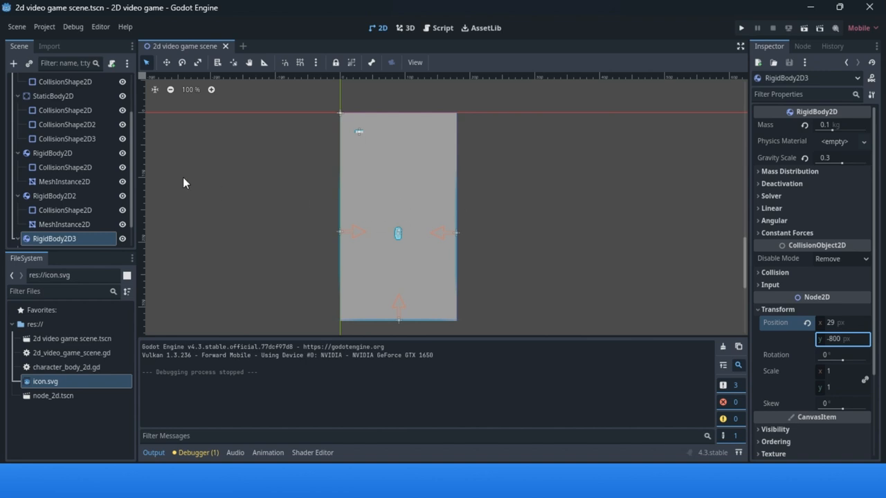
Set gravity scale 0.1 on the rigid bodies, close the test game, and select StaticBody2D.
left_click(54, 153)
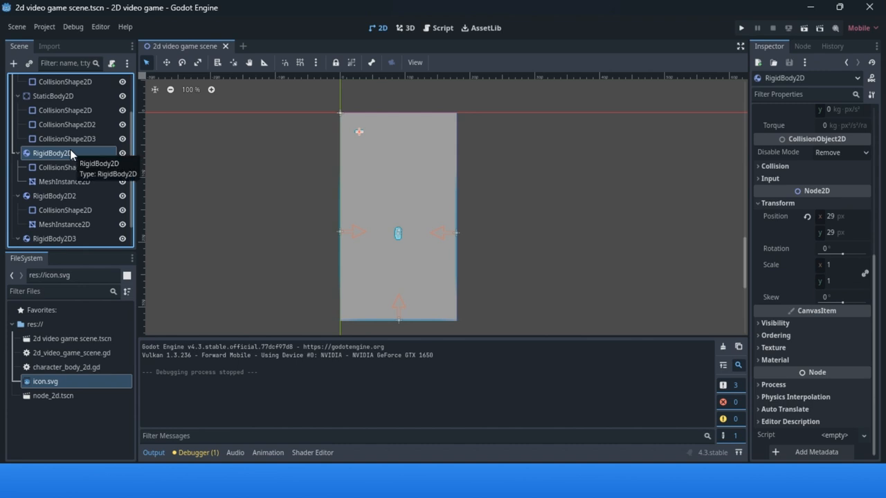
left_click(52, 153)
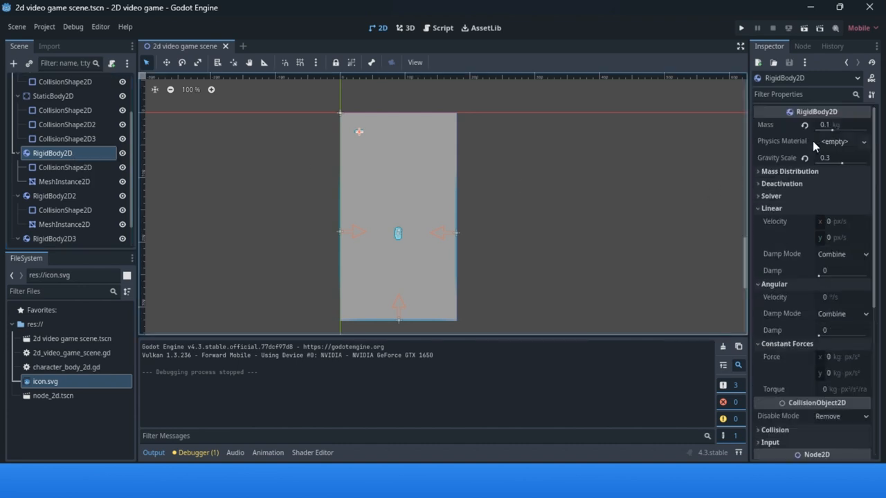
mouse_move(786, 156)
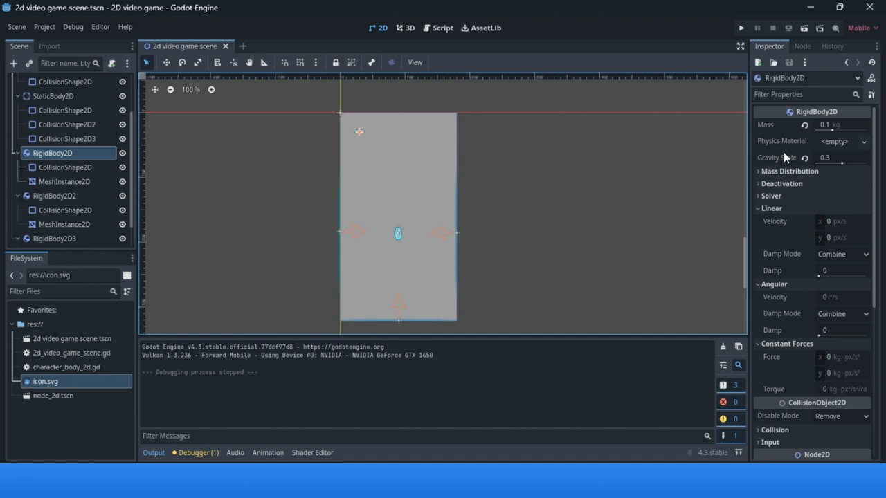
left_click(841, 158)
type("0.1")
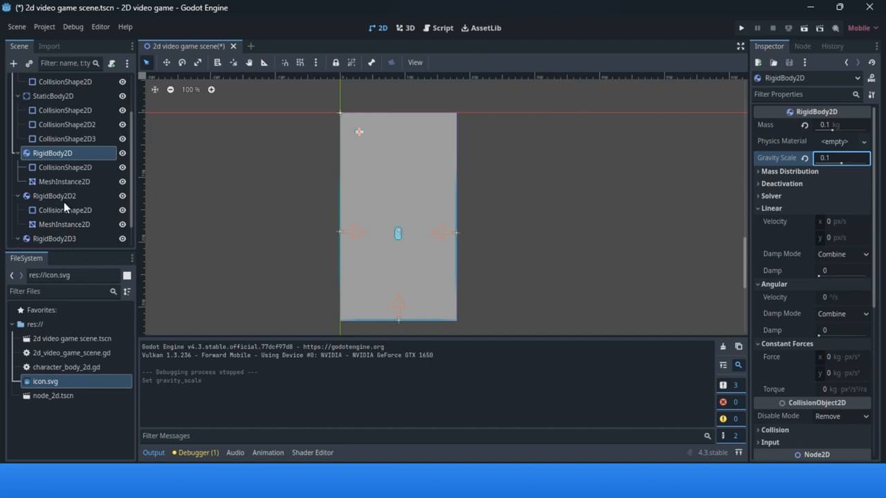
left_click(53, 196)
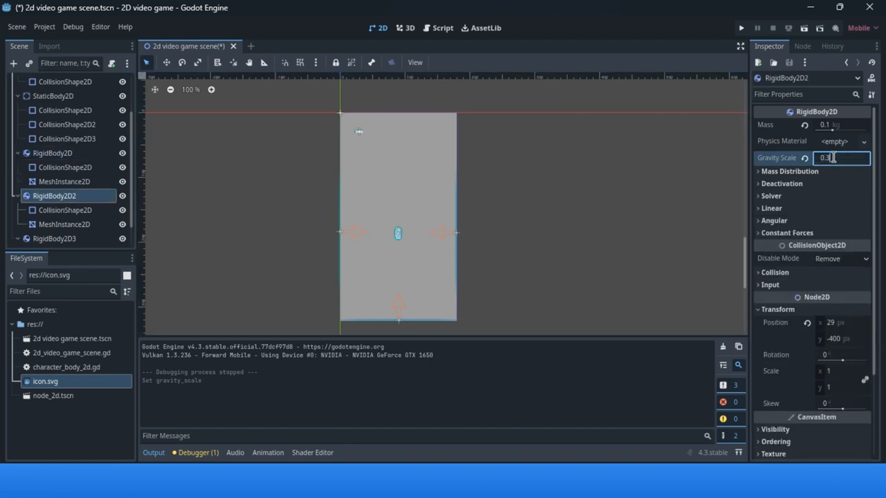
type("0.1")
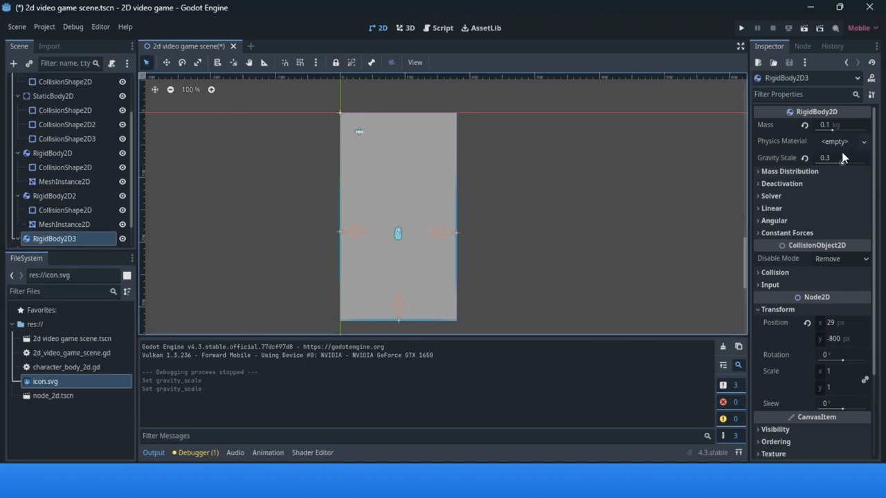
left_click(841, 158)
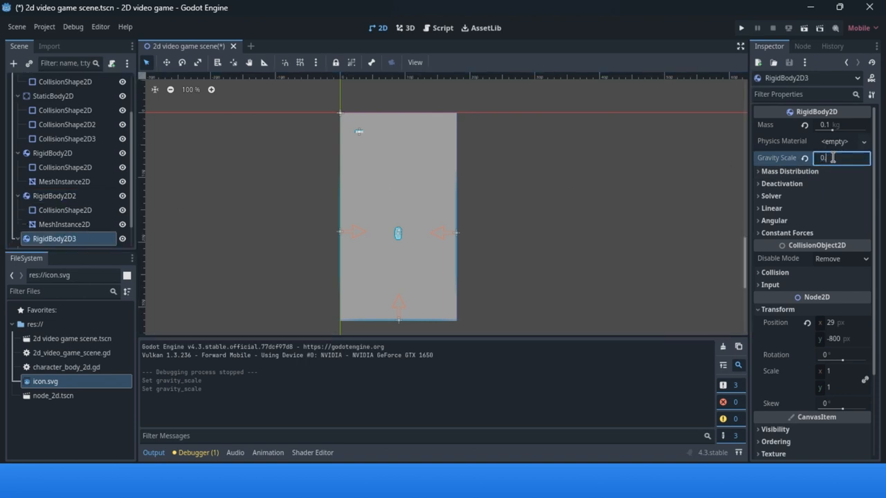
type("0.1")
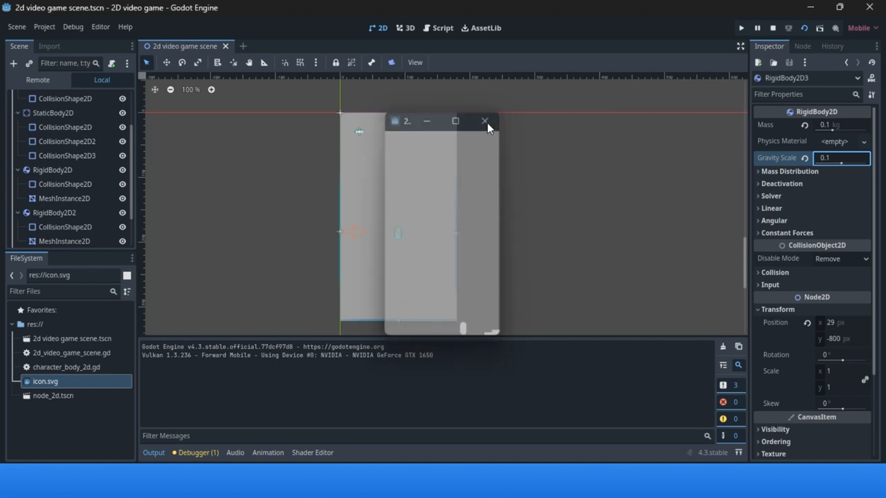
left_click(484, 121)
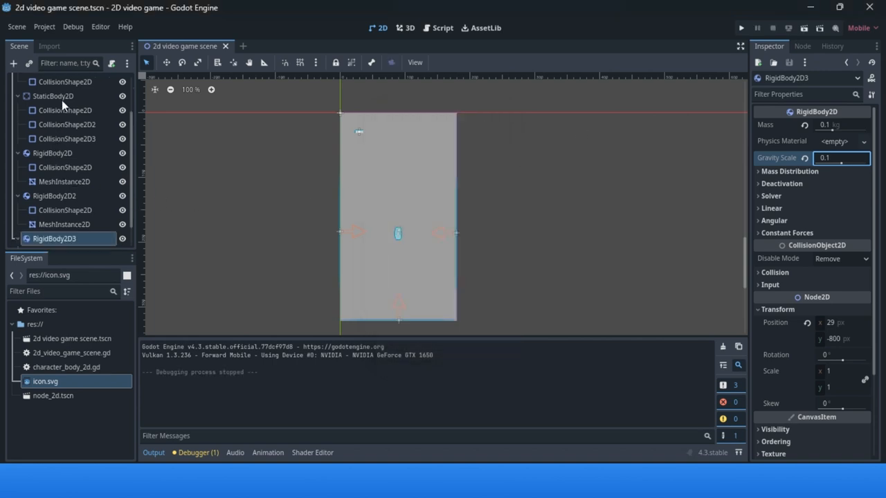
left_click(53, 95)
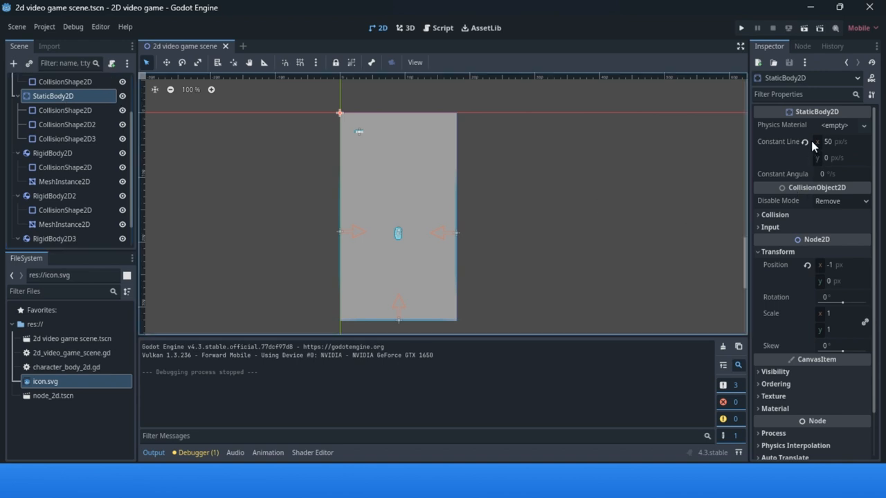
mouse_move(810, 147)
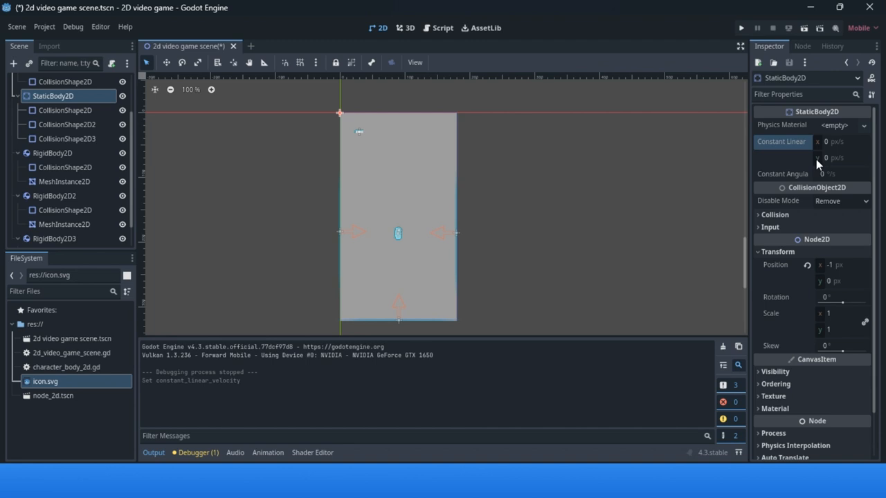
Try StaticBody2D velocity values 100 and -100, then return constant linear velocity to 0.
left_click(841, 158)
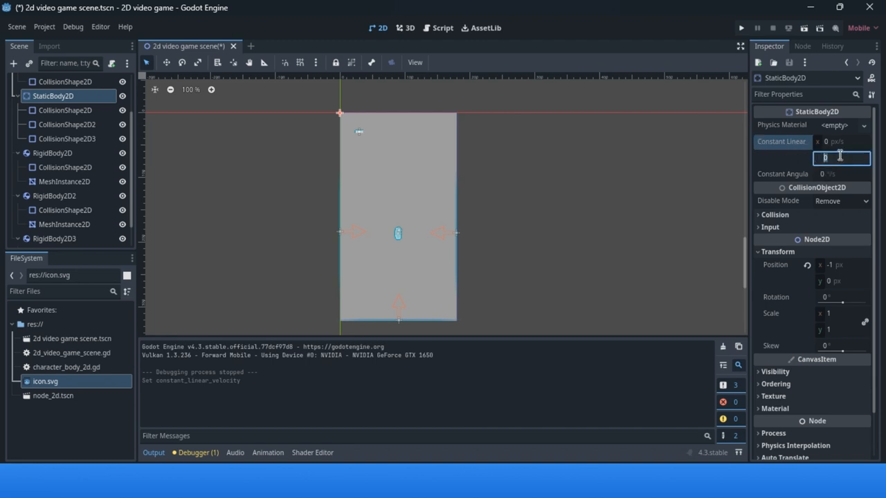
type("100")
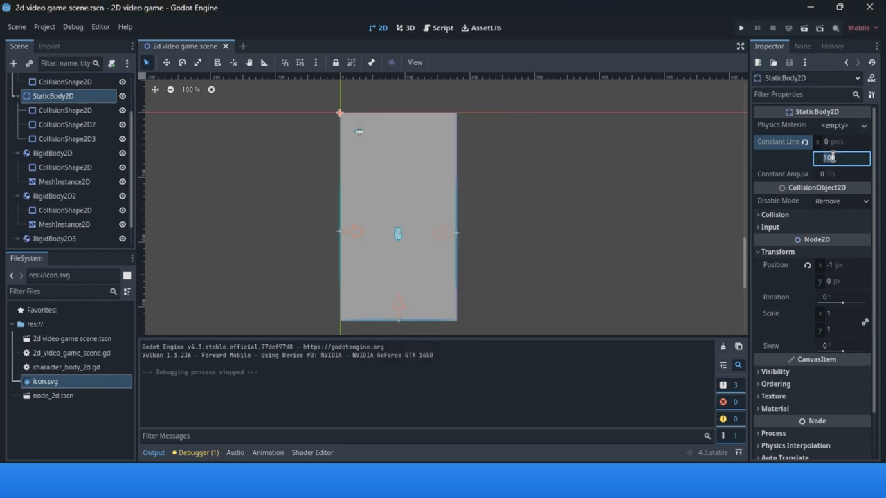
type("-1")
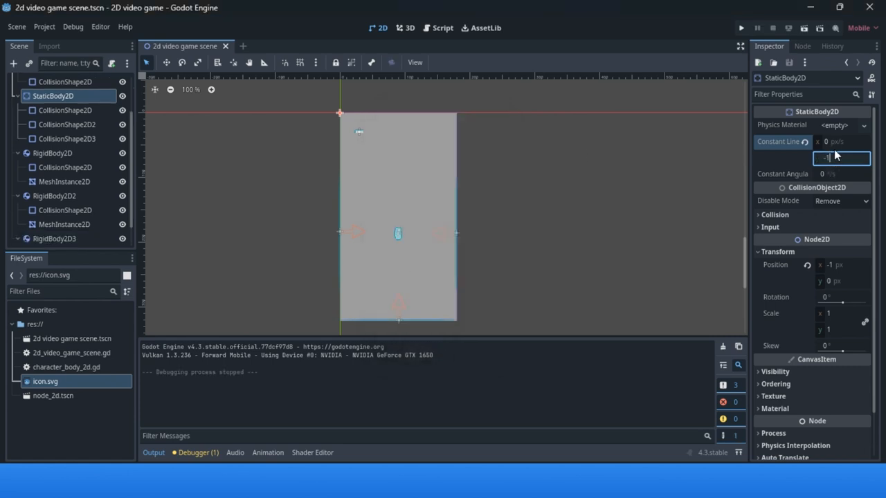
type("-100")
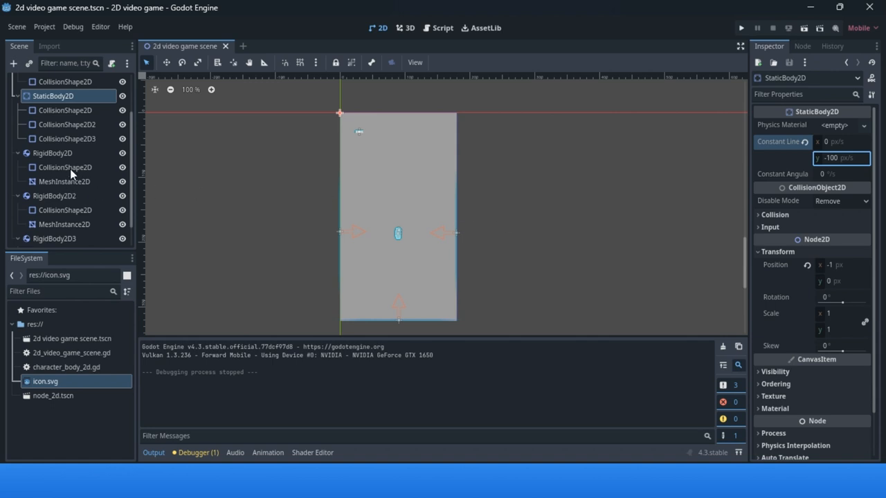
mouse_move(805, 168)
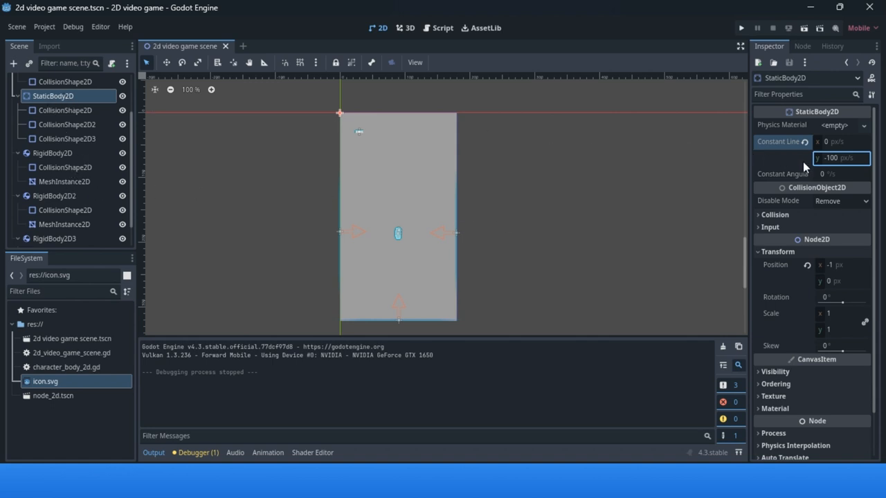
type("0")
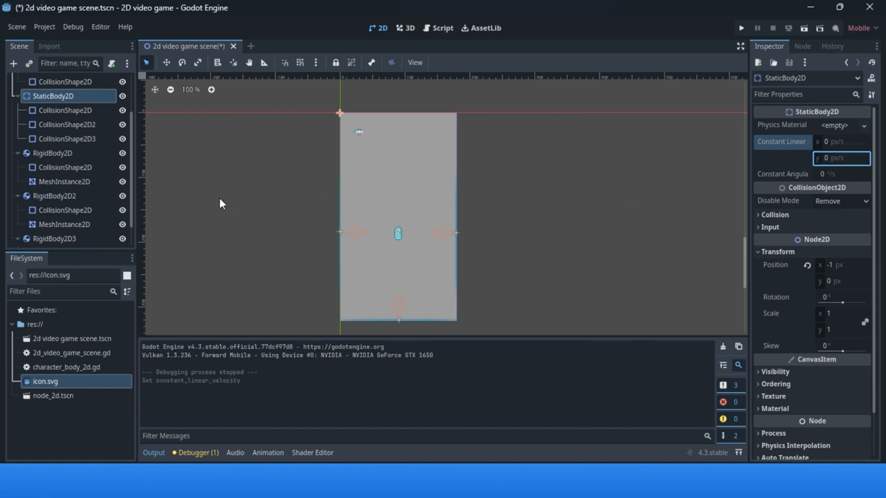
Select the original RigidBody2D and scroll the Inspector to its Linear settings.
left_click(52, 153)
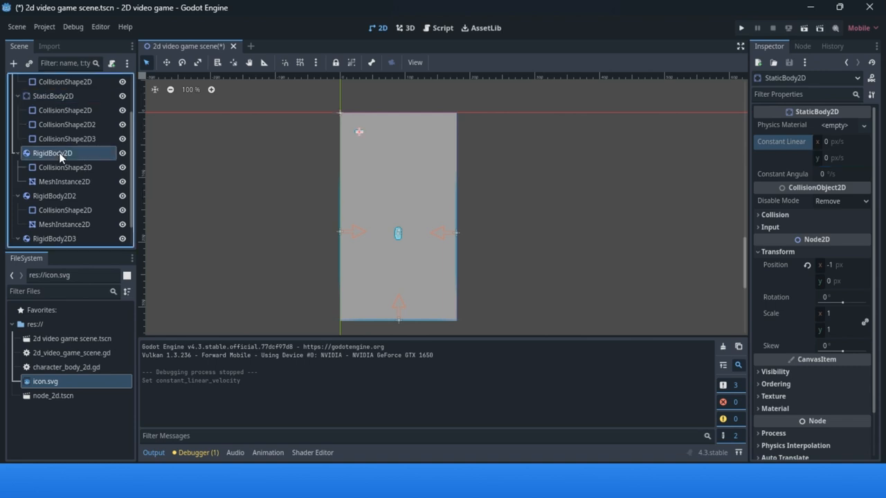
left_click(54, 153)
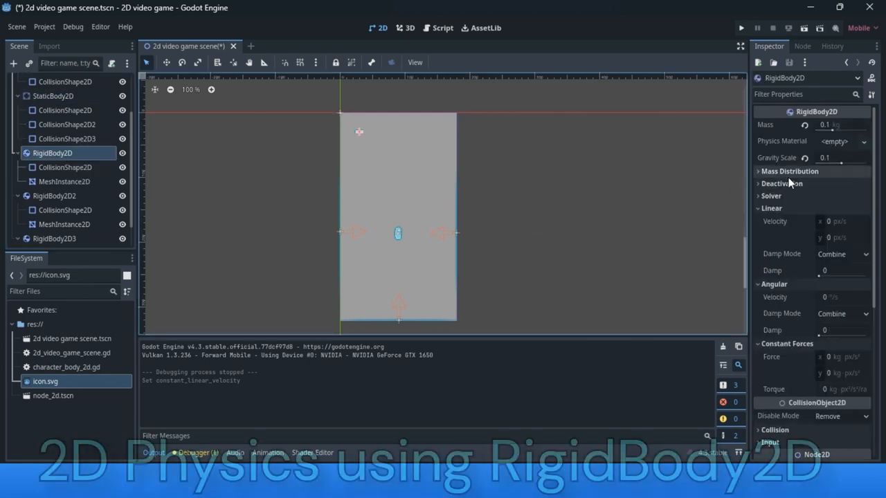
mouse_move(790, 184)
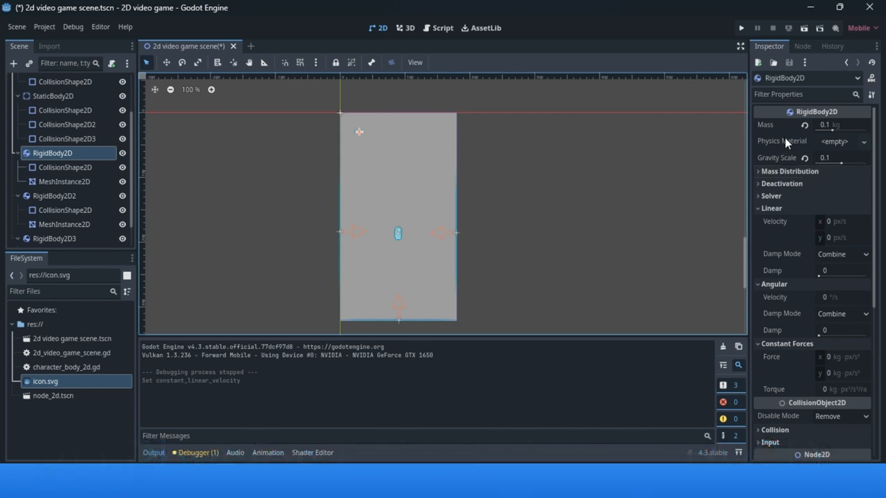
mouse_move(753, 158)
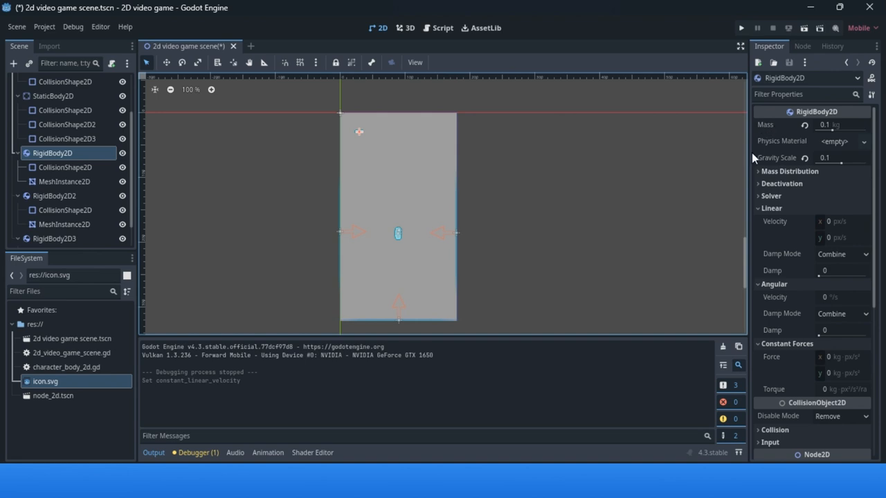
mouse_move(801, 177)
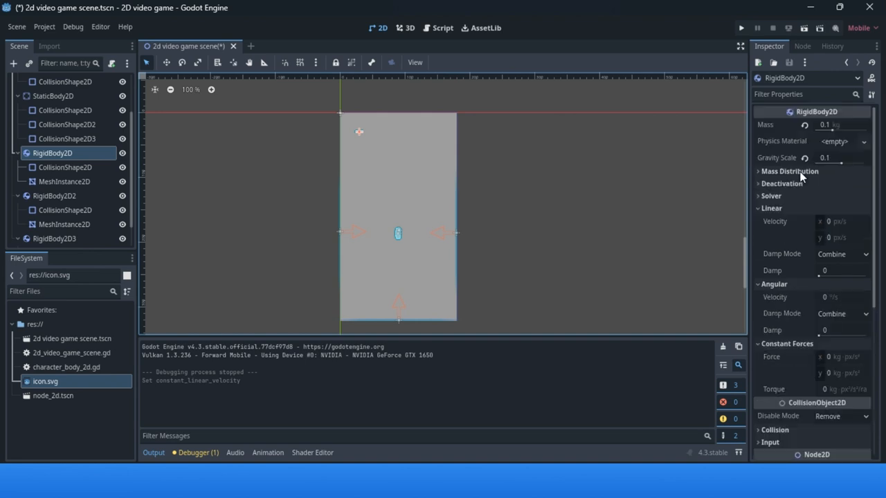
scroll("down", 3)
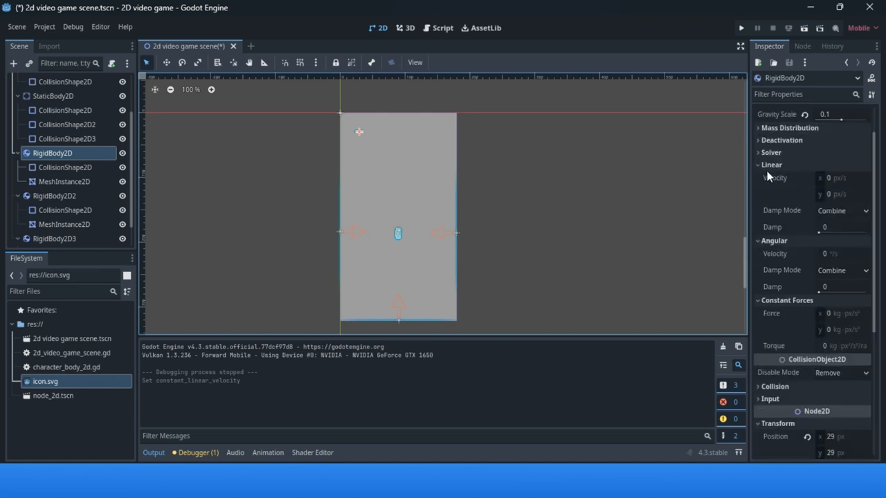
mouse_move(780, 240)
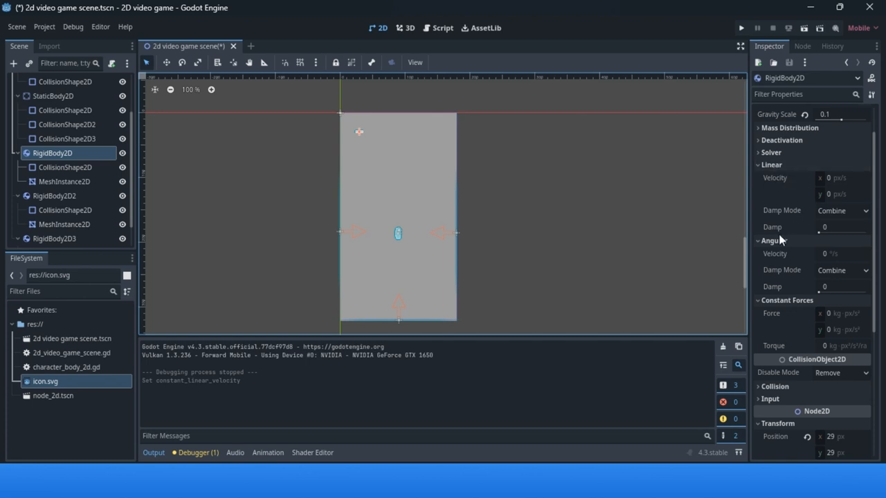
mouse_move(820, 281)
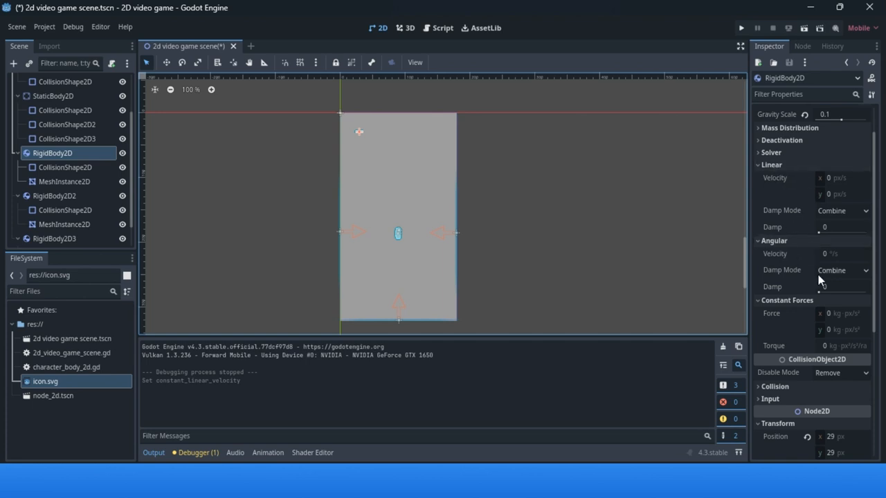
mouse_move(791, 304)
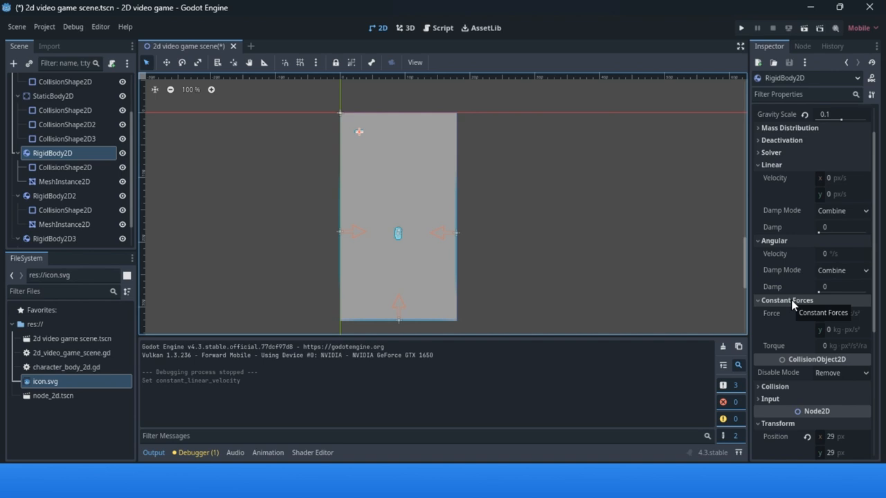
mouse_move(775, 186)
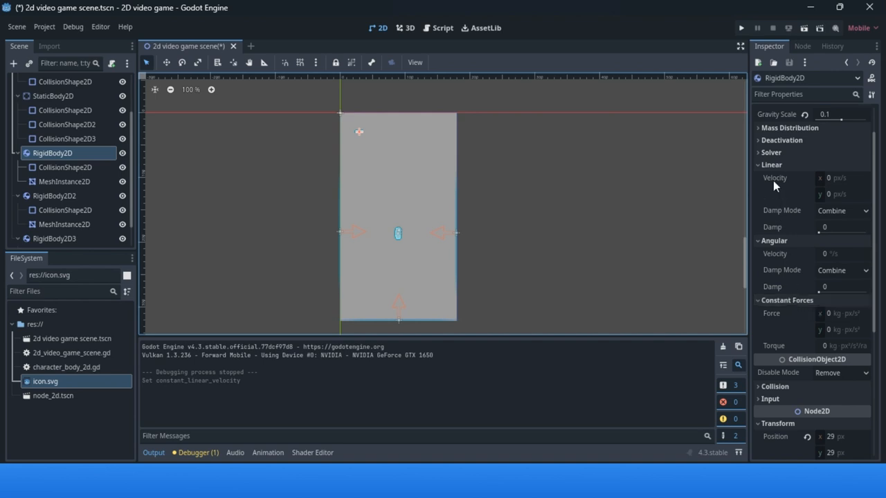
mouse_move(786, 184)
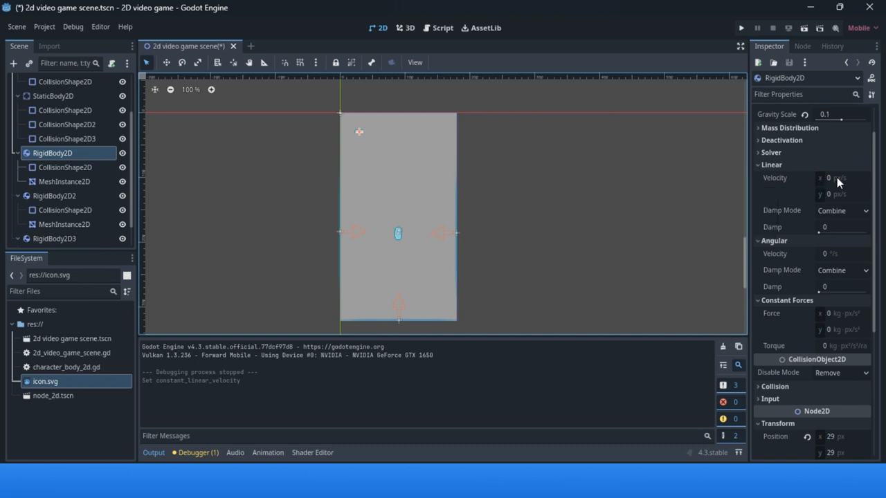
Set the first RigidBody2D's Linear Velocity X to 50 px/s and save the scene.
left_click(841, 178)
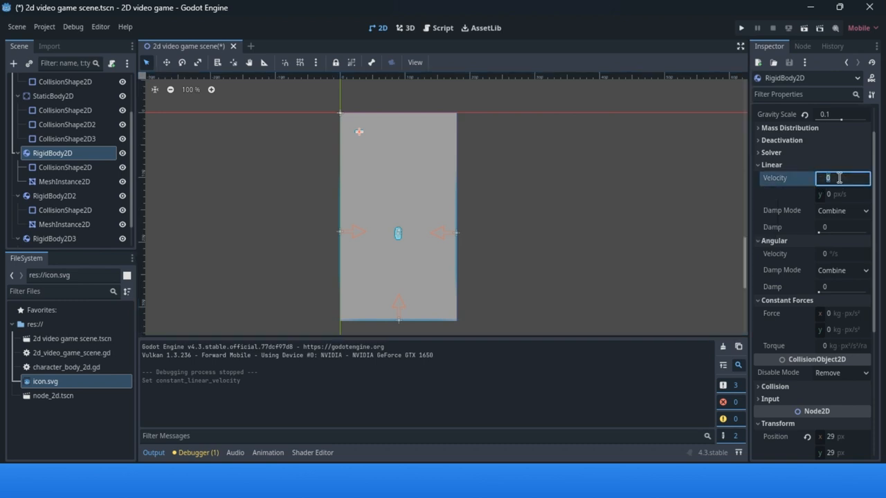
type("50")
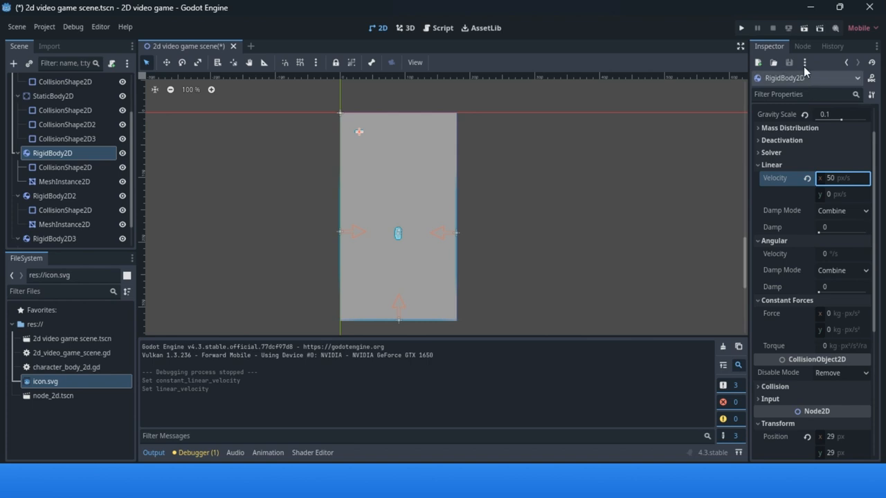
left_click(741, 28)
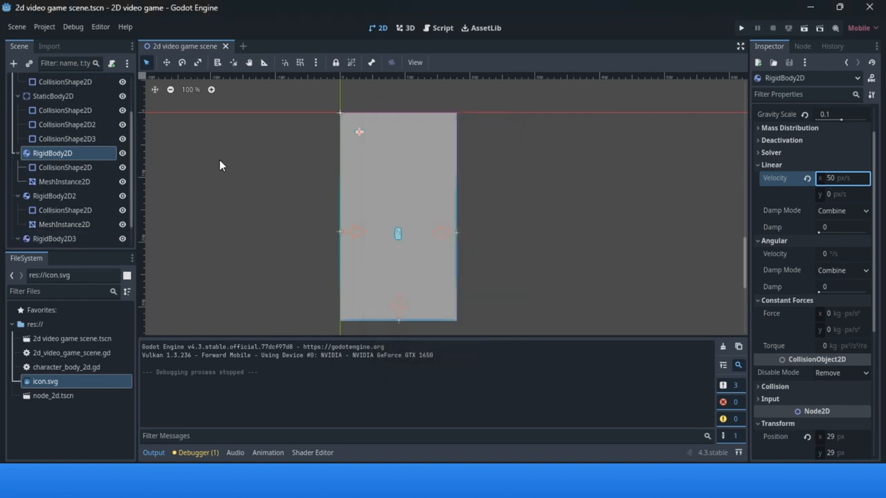
Enter Linear Velocity X values on the duplicates, giving RigidBody2D3 10 px/s.
left_click(53, 195)
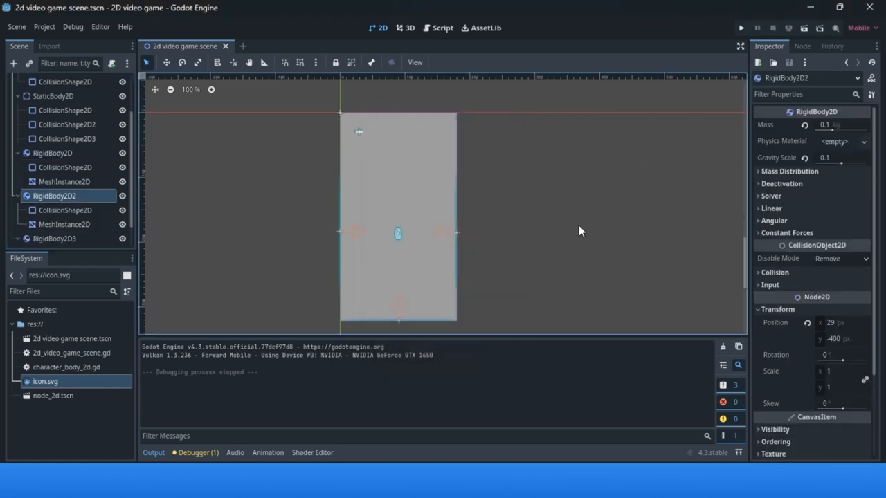
mouse_move(817, 245)
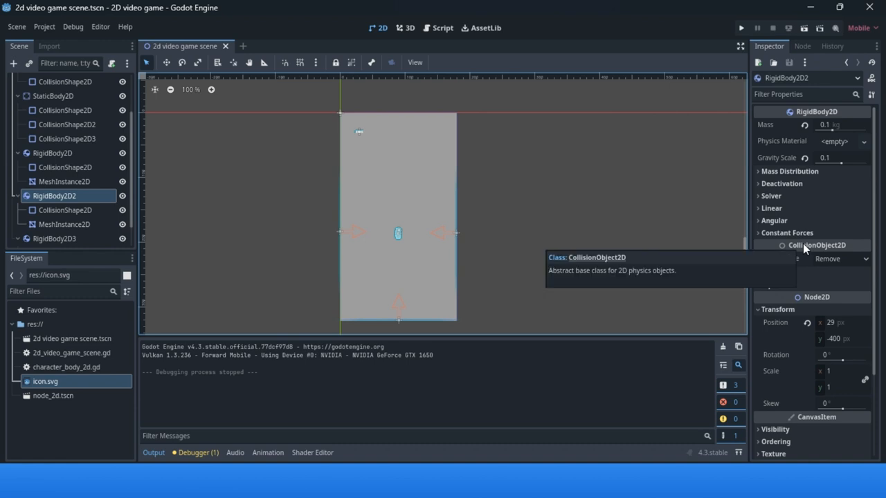
left_click(773, 220)
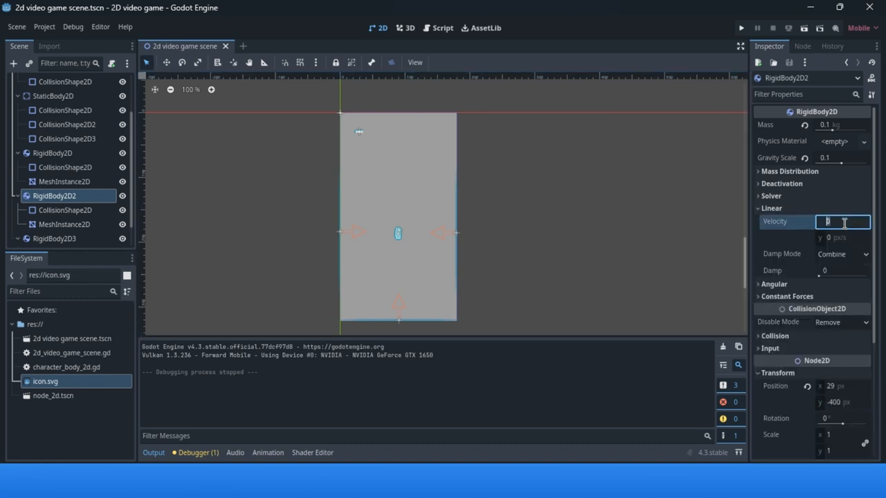
type("30")
type("1")
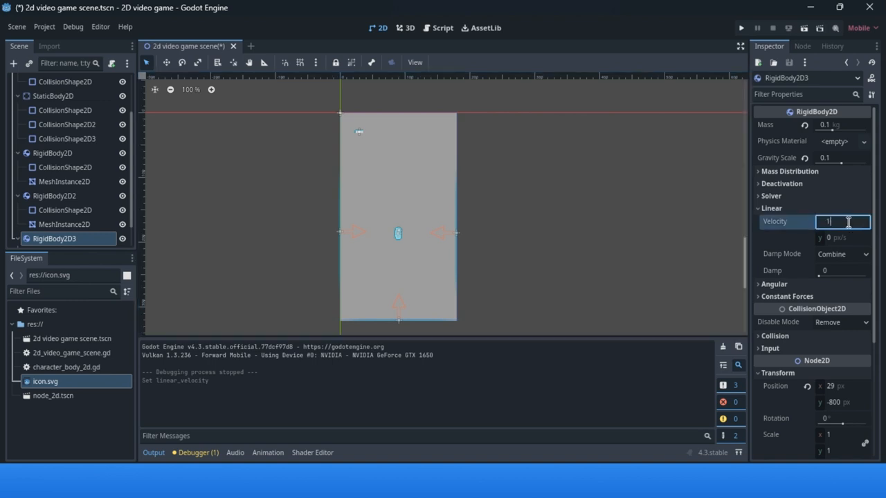
type("0")
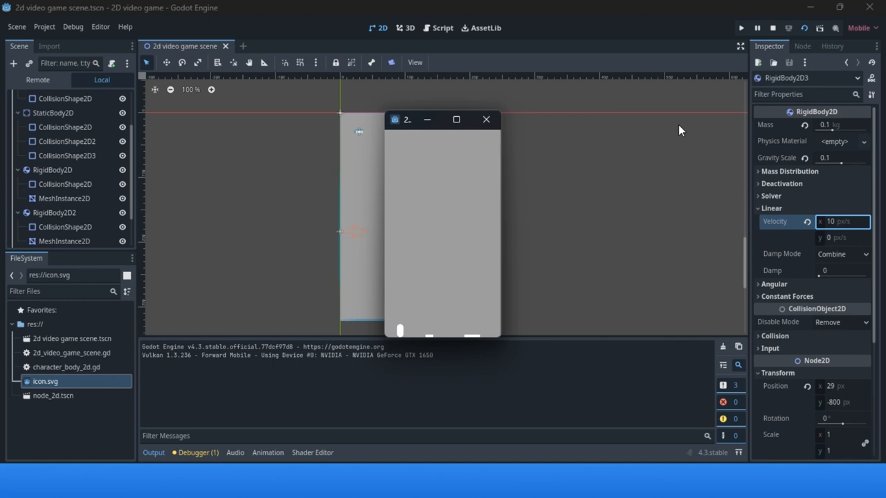
mouse_move(118, 211)
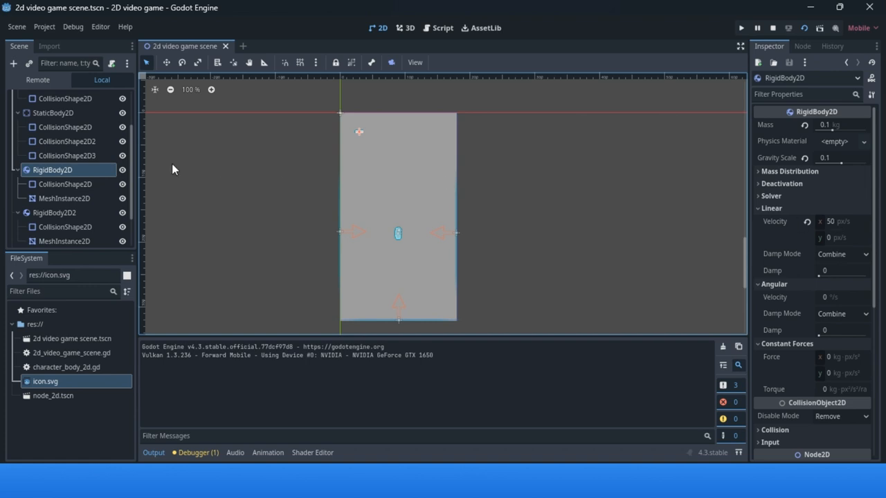
Check RigidBody2D3's velocity, then set RigidBody2D's linear X velocity to 70 px/s.
left_click(55, 213)
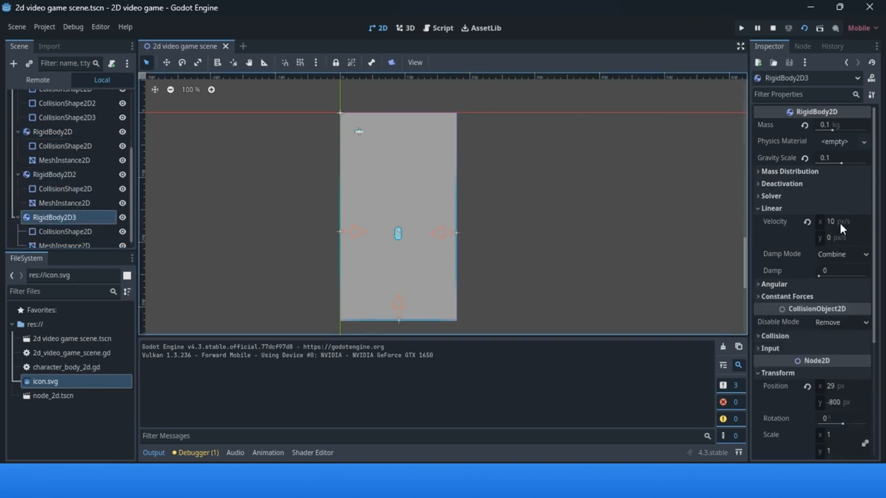
left_click(53, 131)
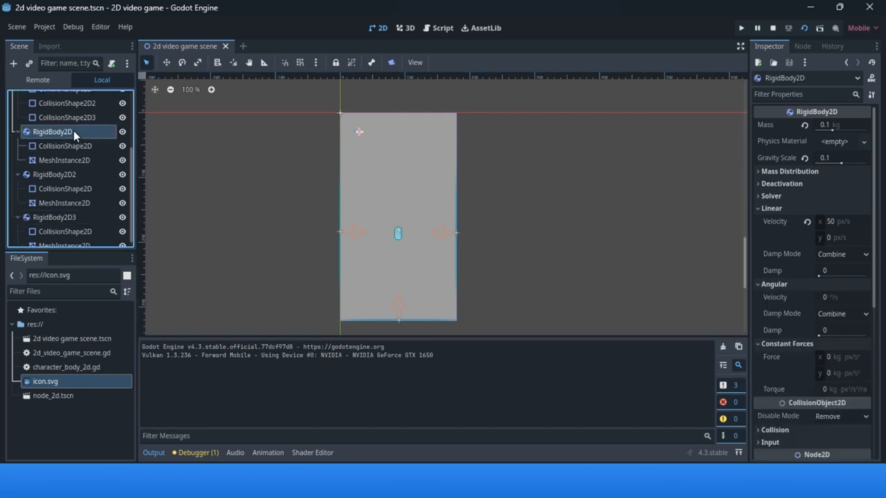
left_click(843, 221)
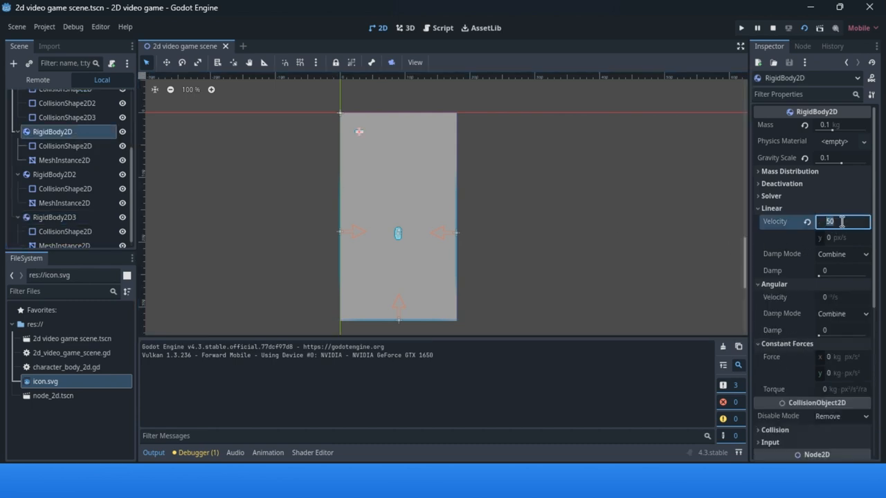
type("70")
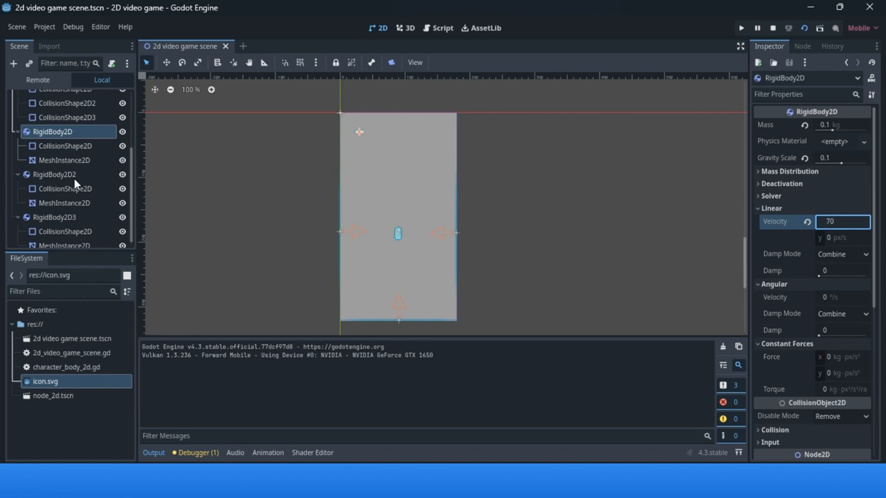
left_click(54, 175)
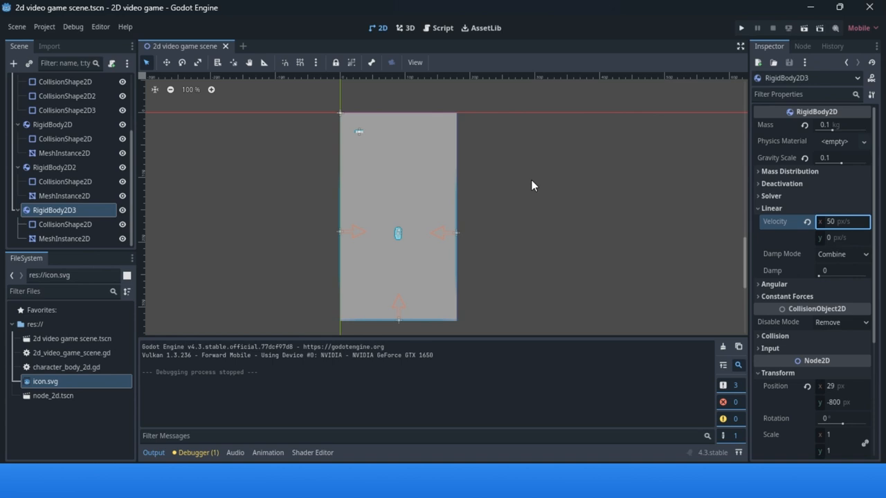
mouse_move(771, 213)
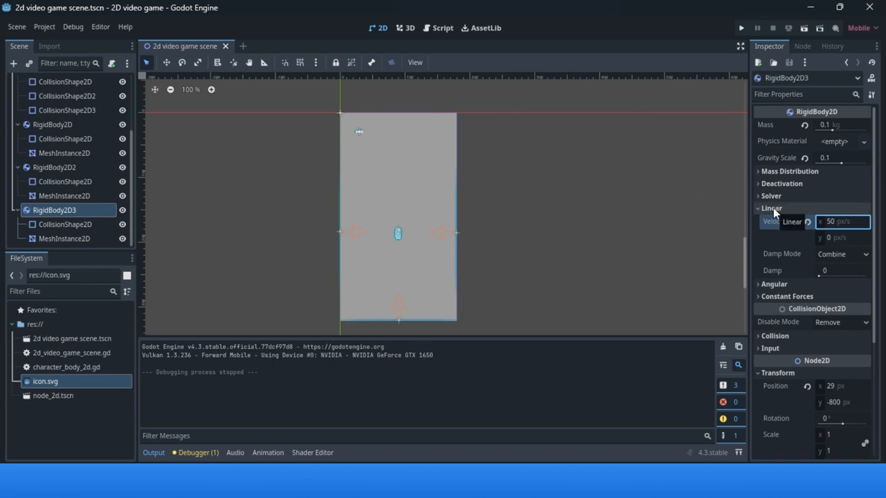
mouse_move(767, 121)
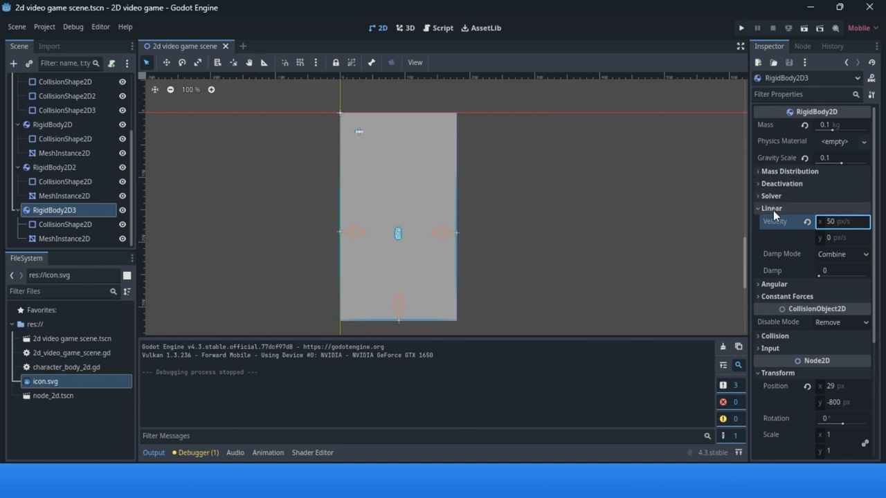
mouse_move(774, 222)
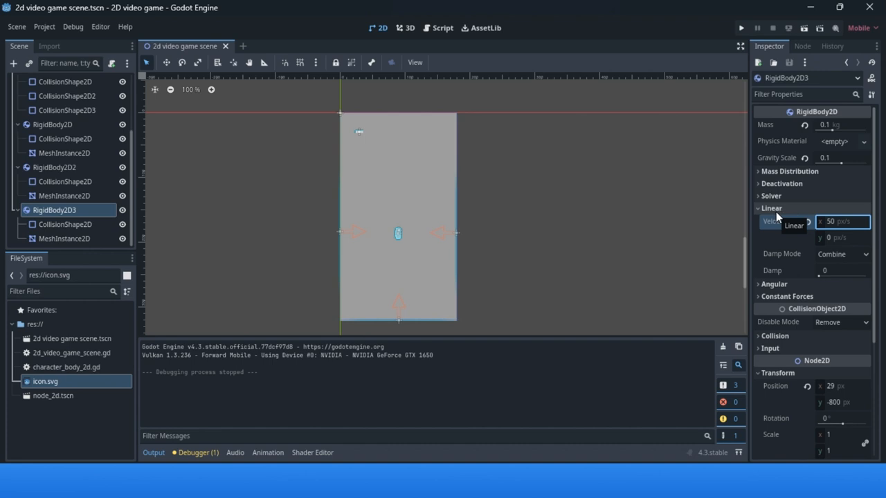
mouse_move(780, 286)
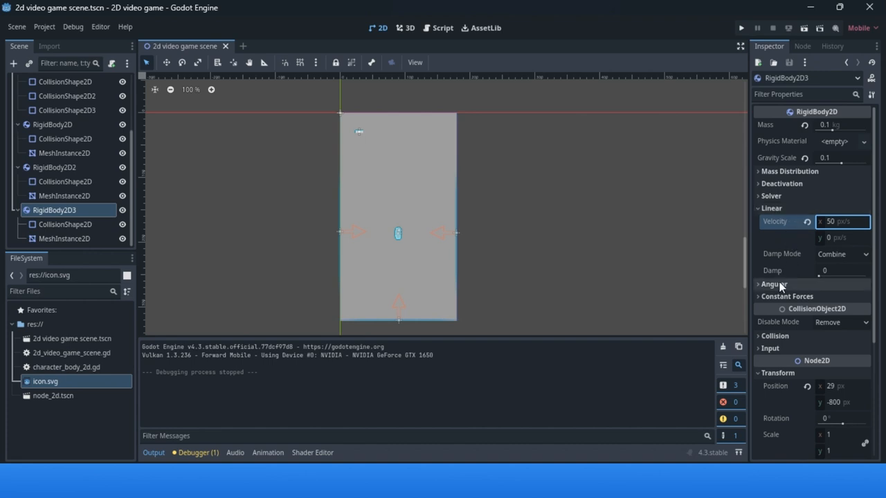
Scroll the Inspector down to RigidBody2D3's angular and constant force properties.
scroll("down", 3)
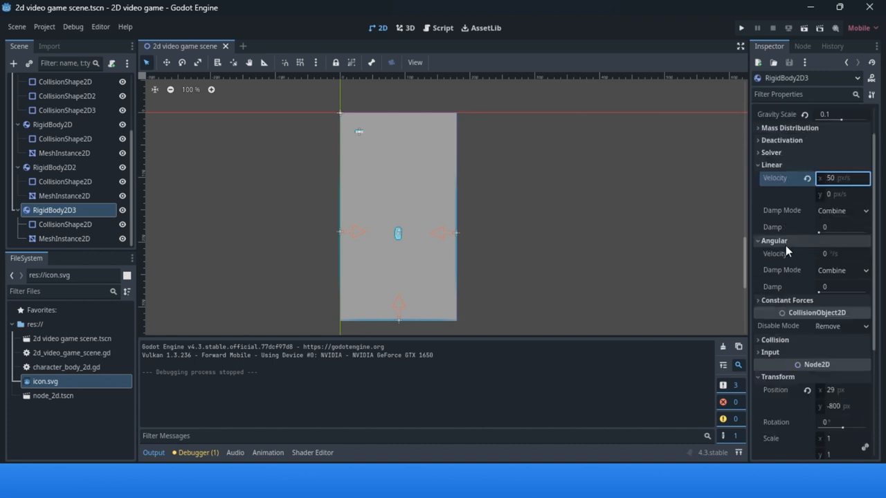
mouse_move(786, 249)
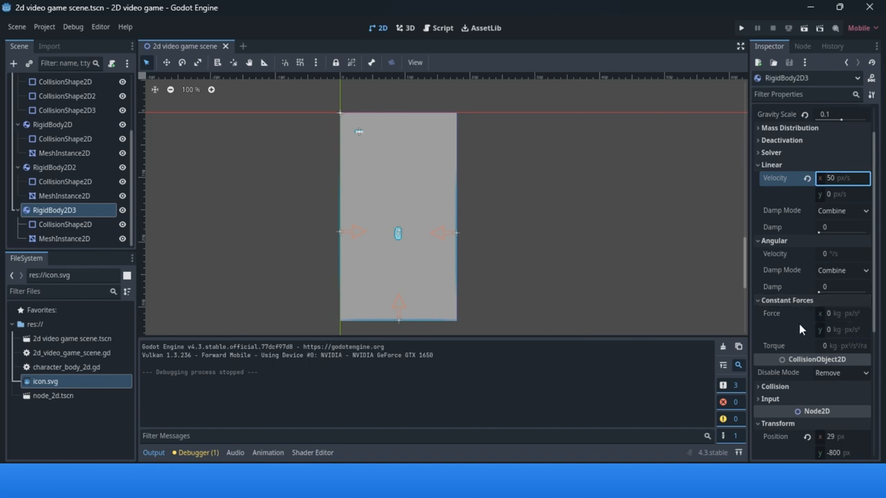
mouse_move(772, 313)
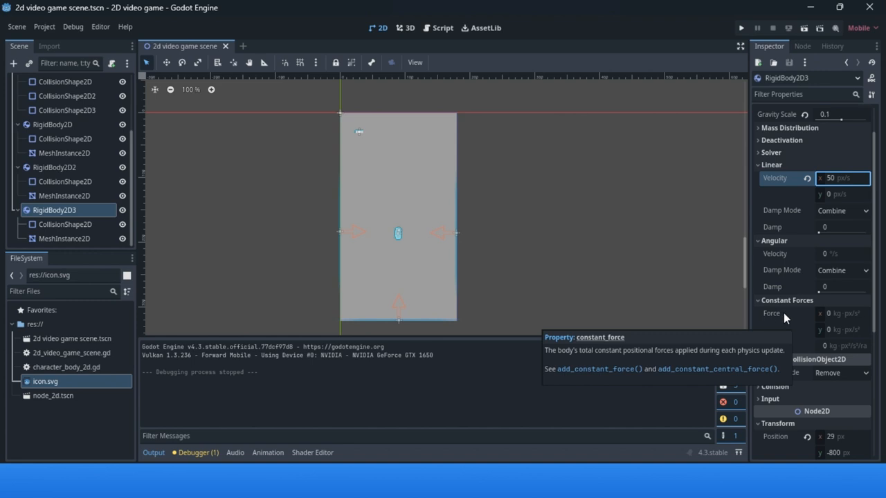
mouse_move(780, 319)
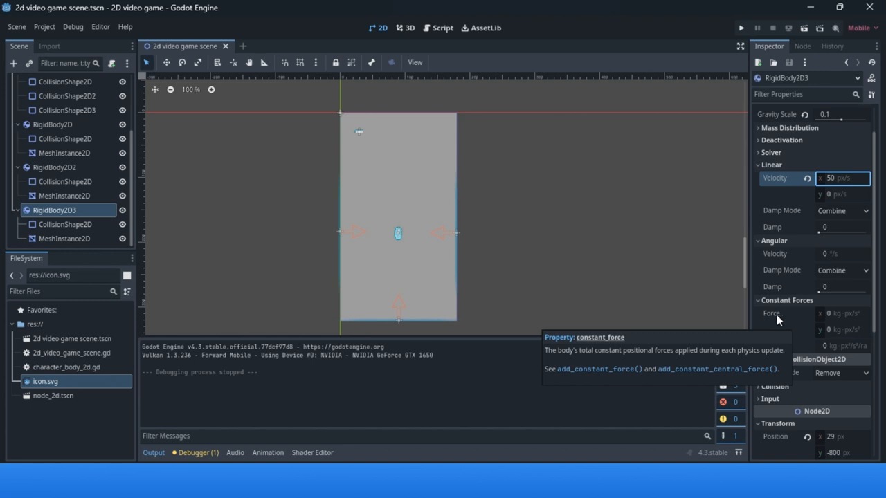
mouse_move(828, 329)
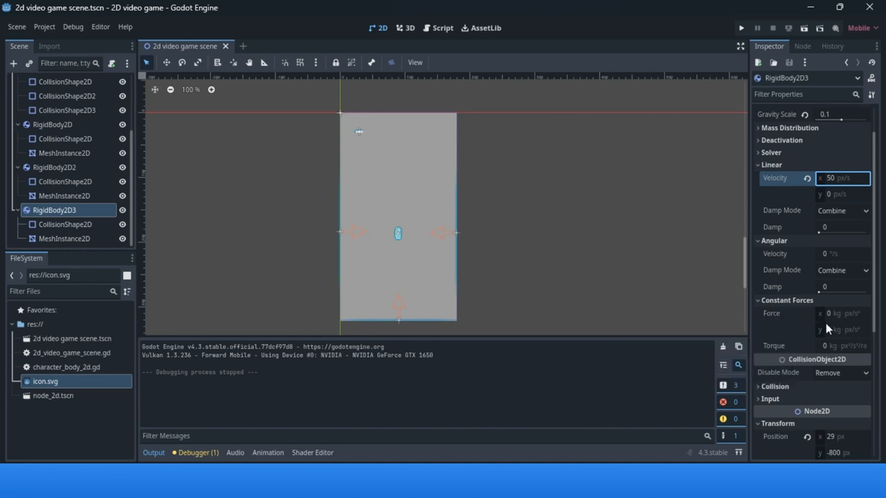
mouse_move(791, 354)
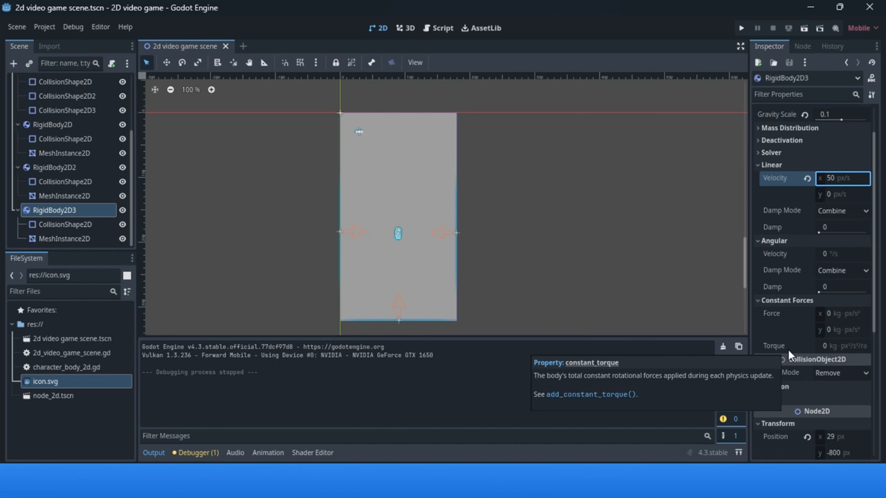
mouse_move(785, 353)
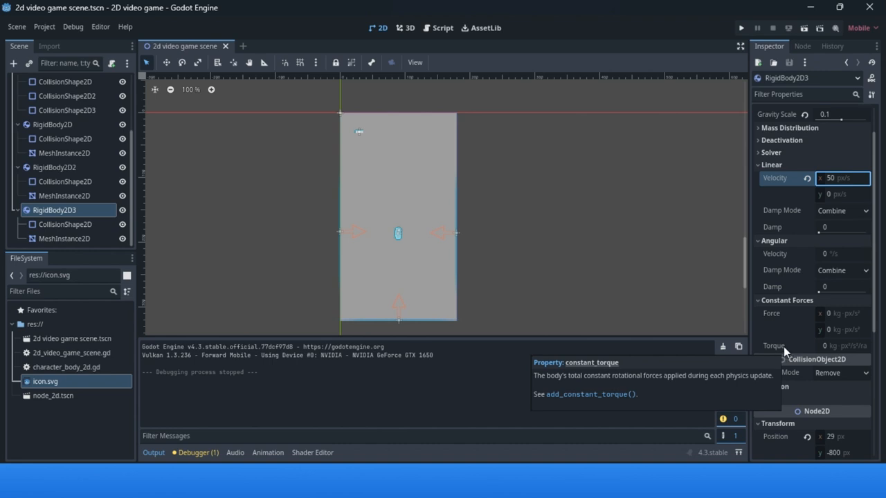
mouse_move(788, 355)
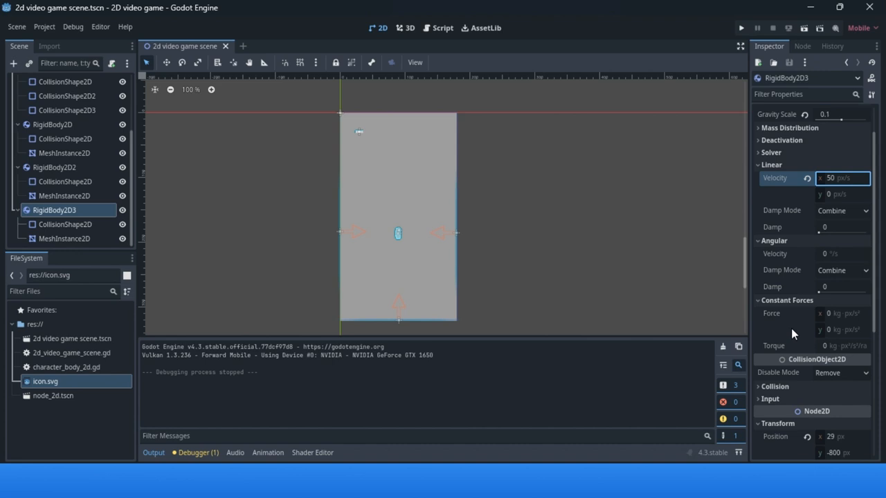
mouse_move(771, 312)
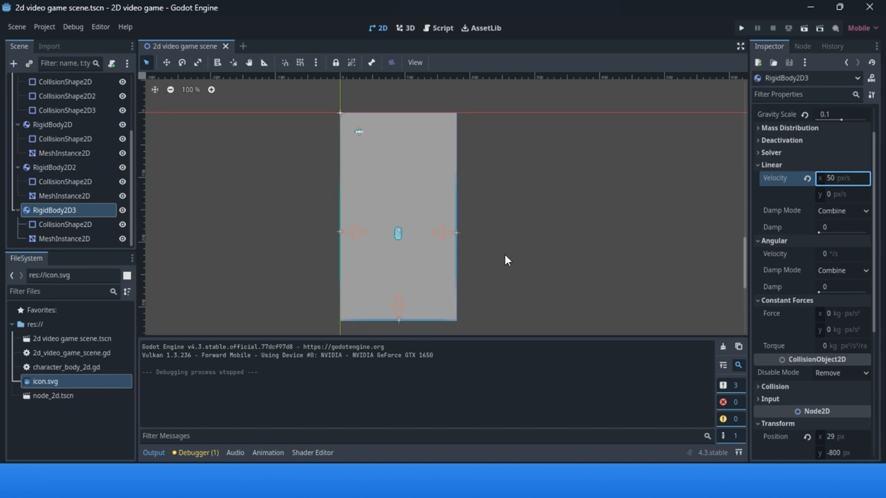
mouse_move(325, 229)
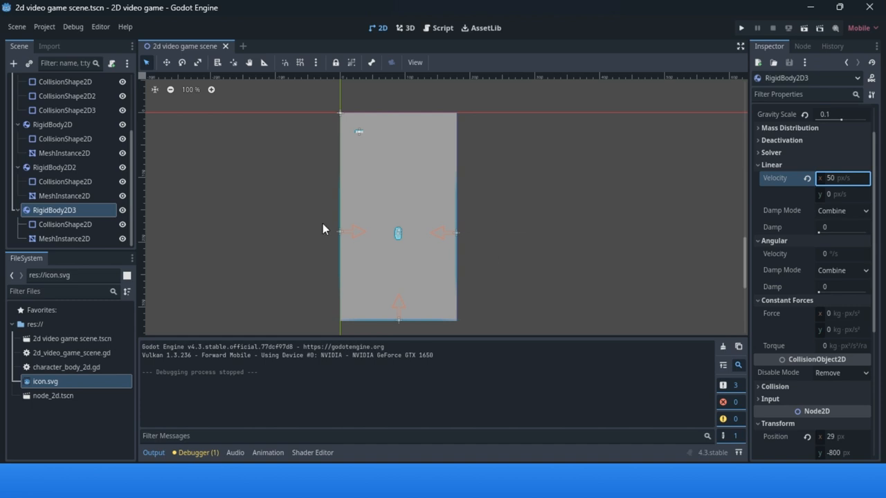
mouse_move(328, 218)
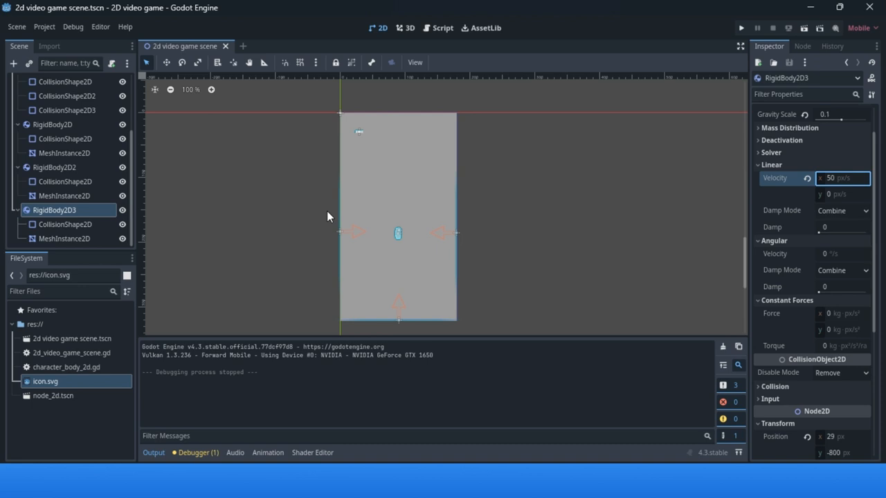
mouse_move(329, 218)
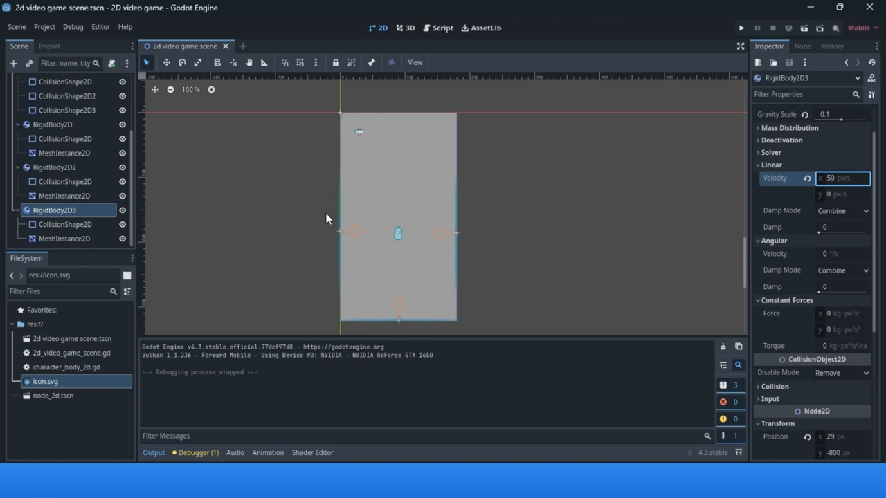
mouse_move(329, 219)
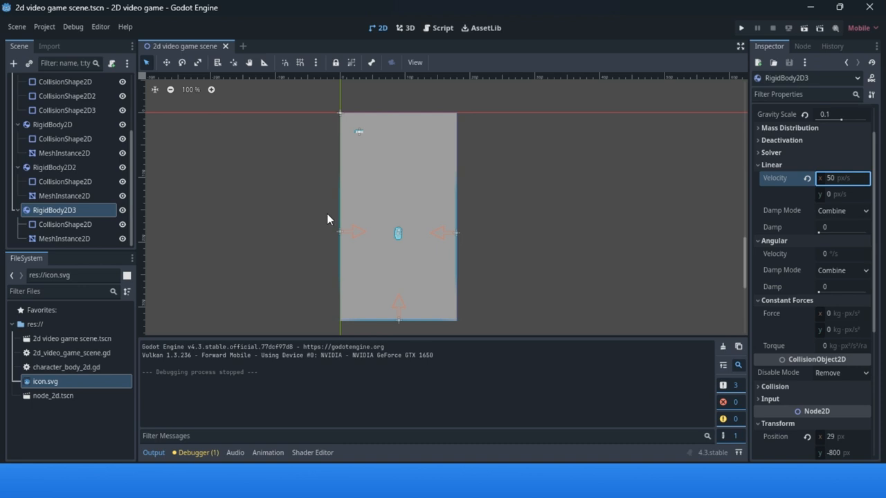